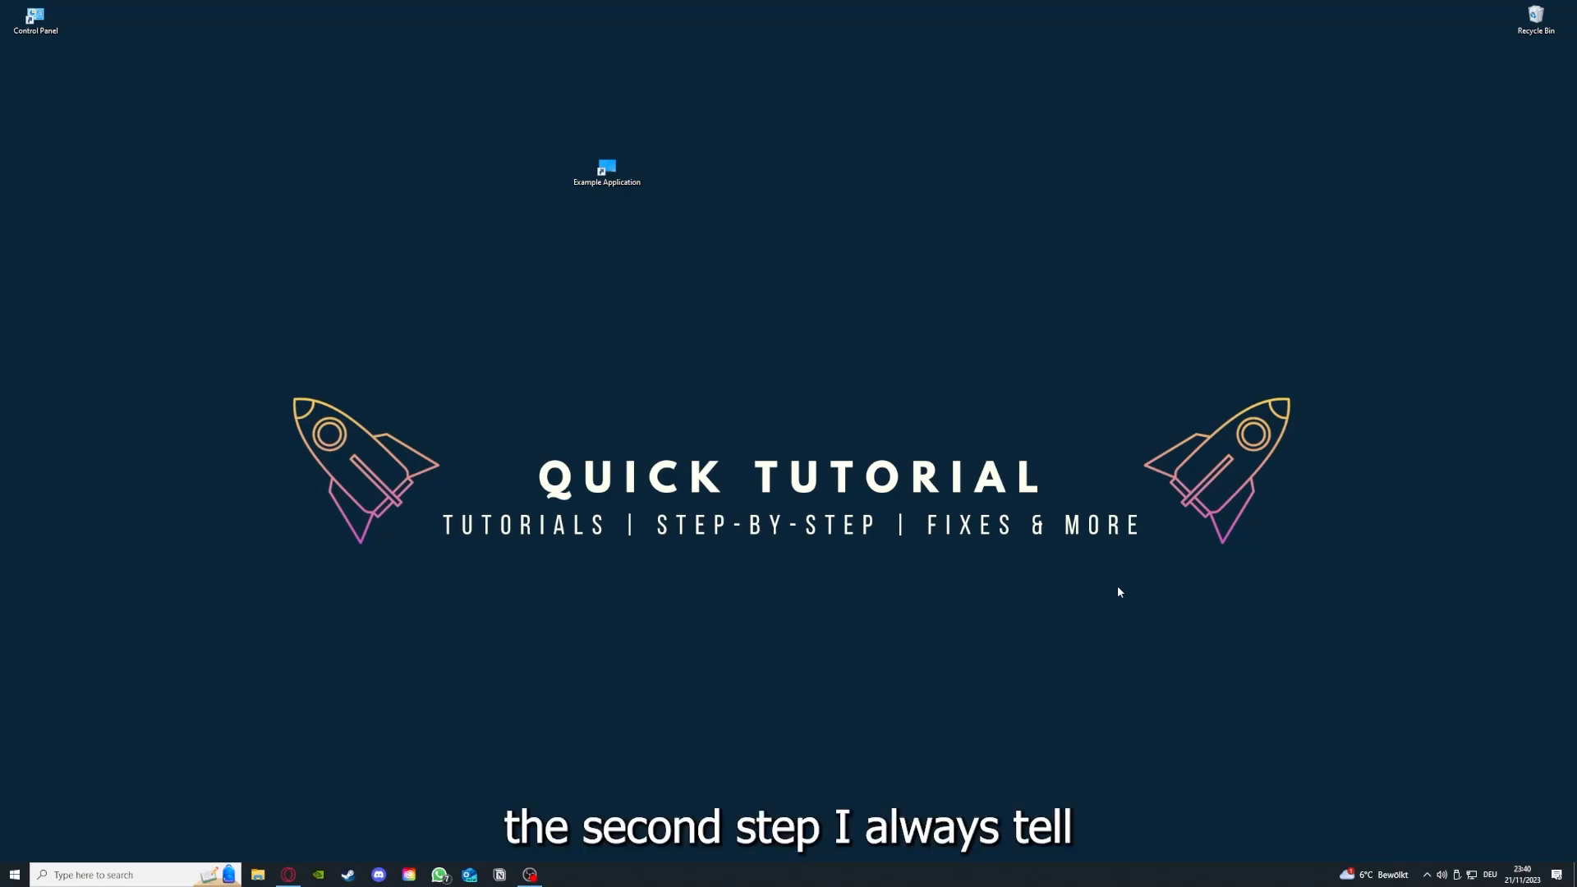
Step: Close the File Explorer window showing the Desktop folder
click(606, 170)
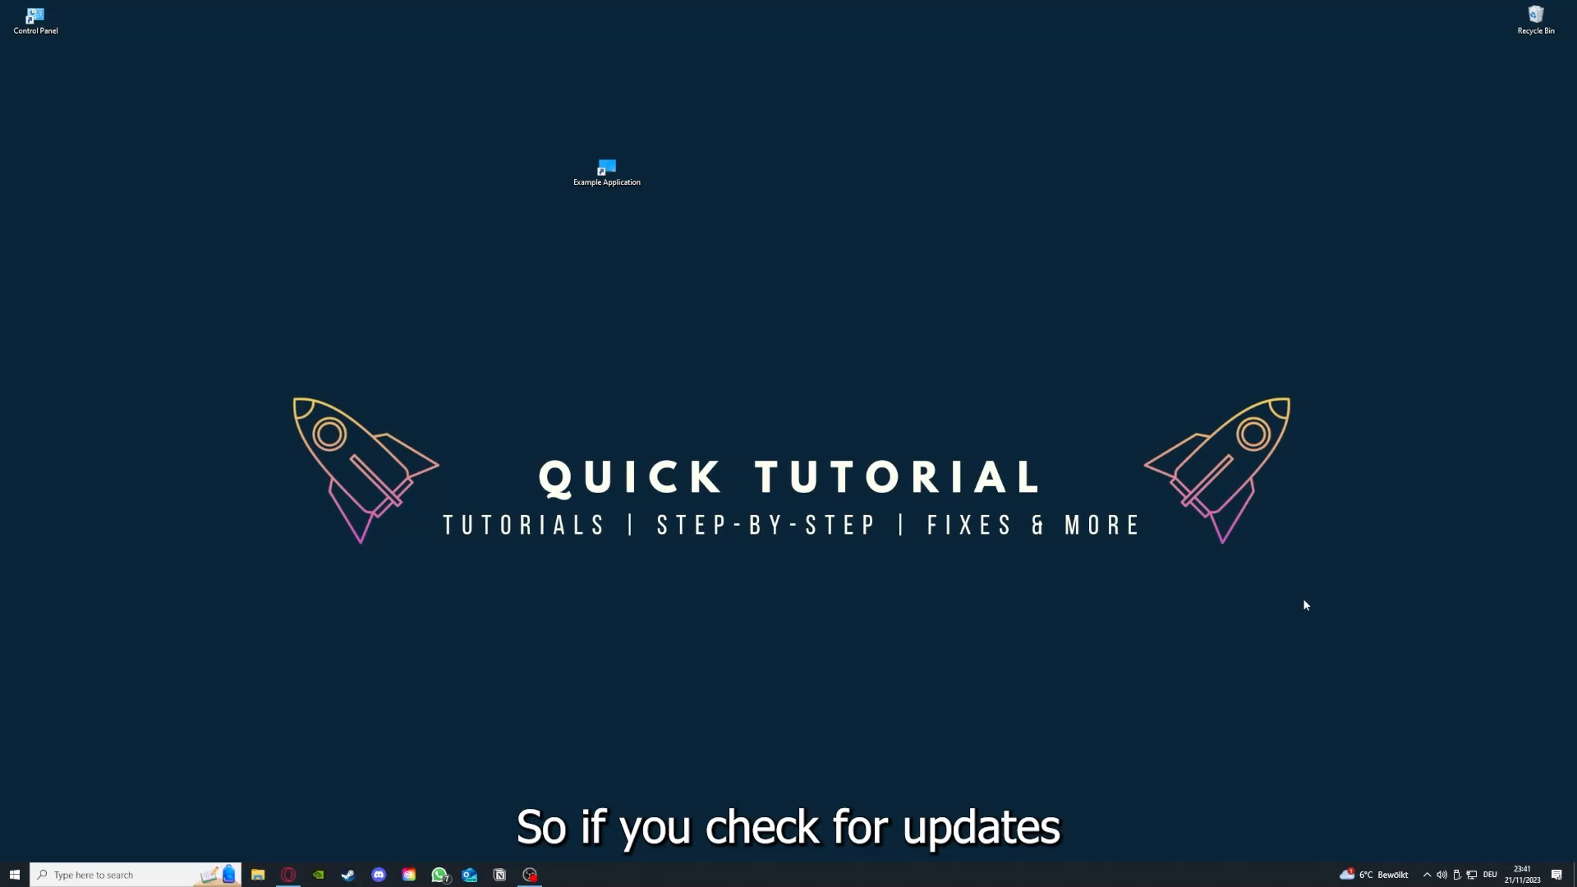
mouse_move(524, 142)
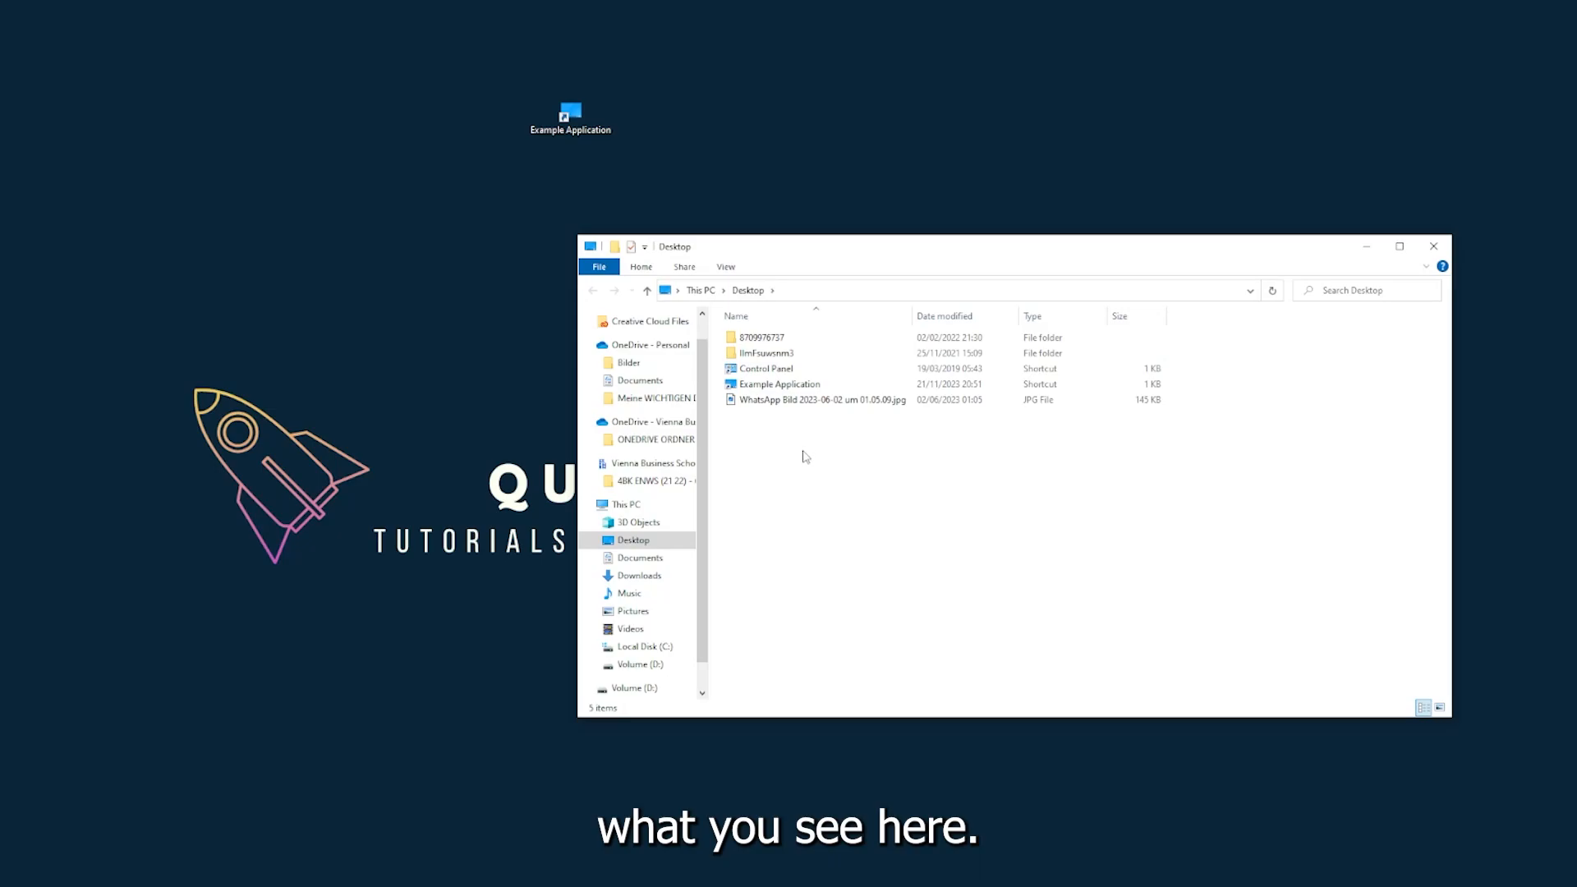
mouse_move(1282, 279)
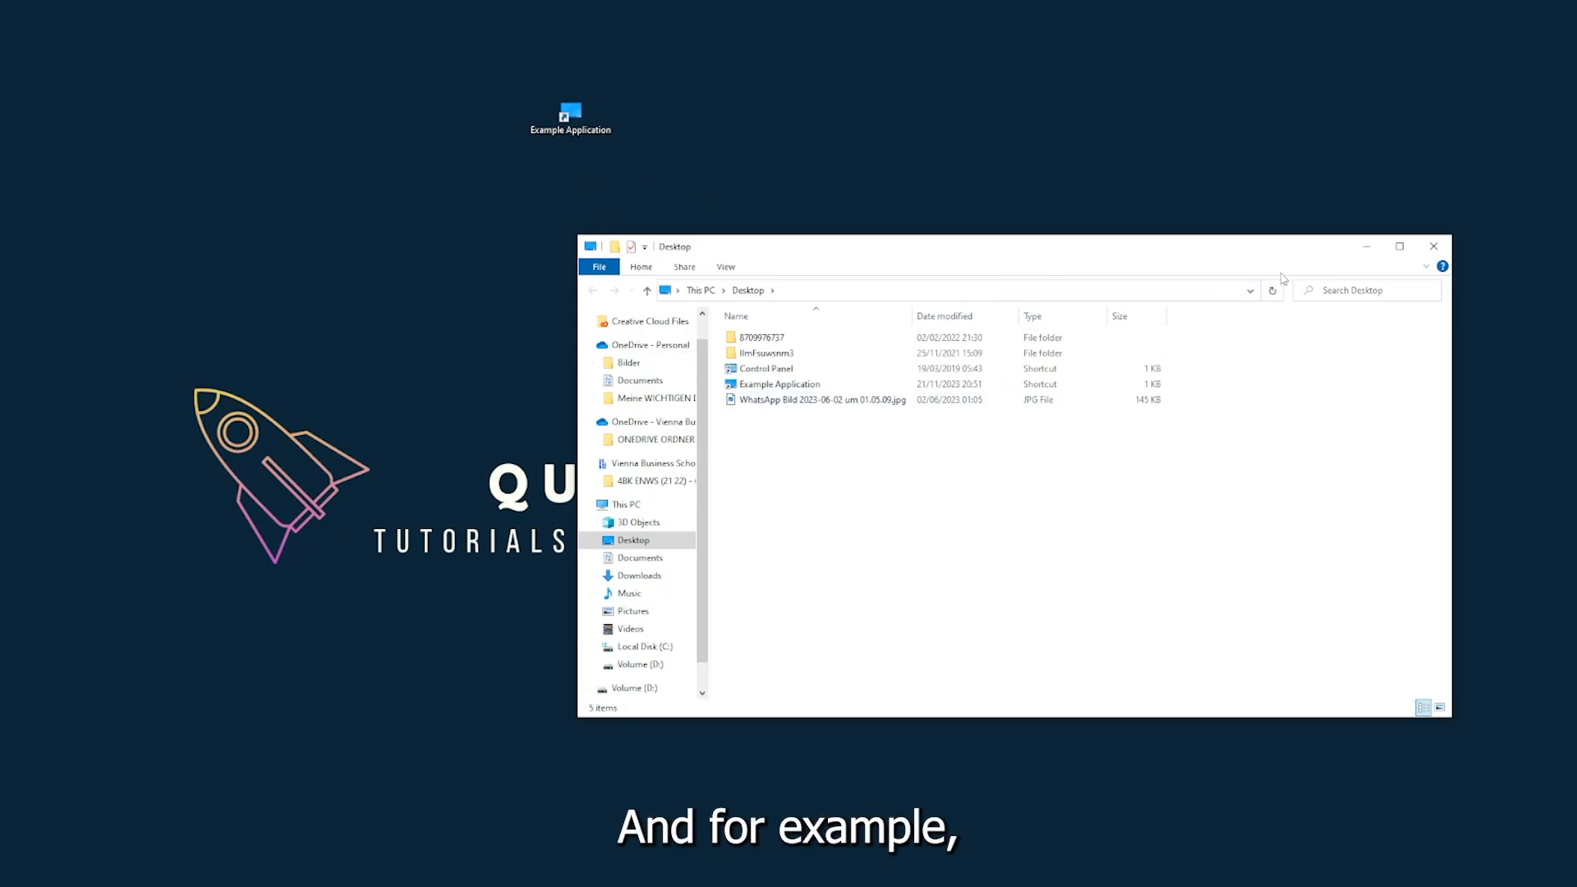
mouse_move(1201, 268)
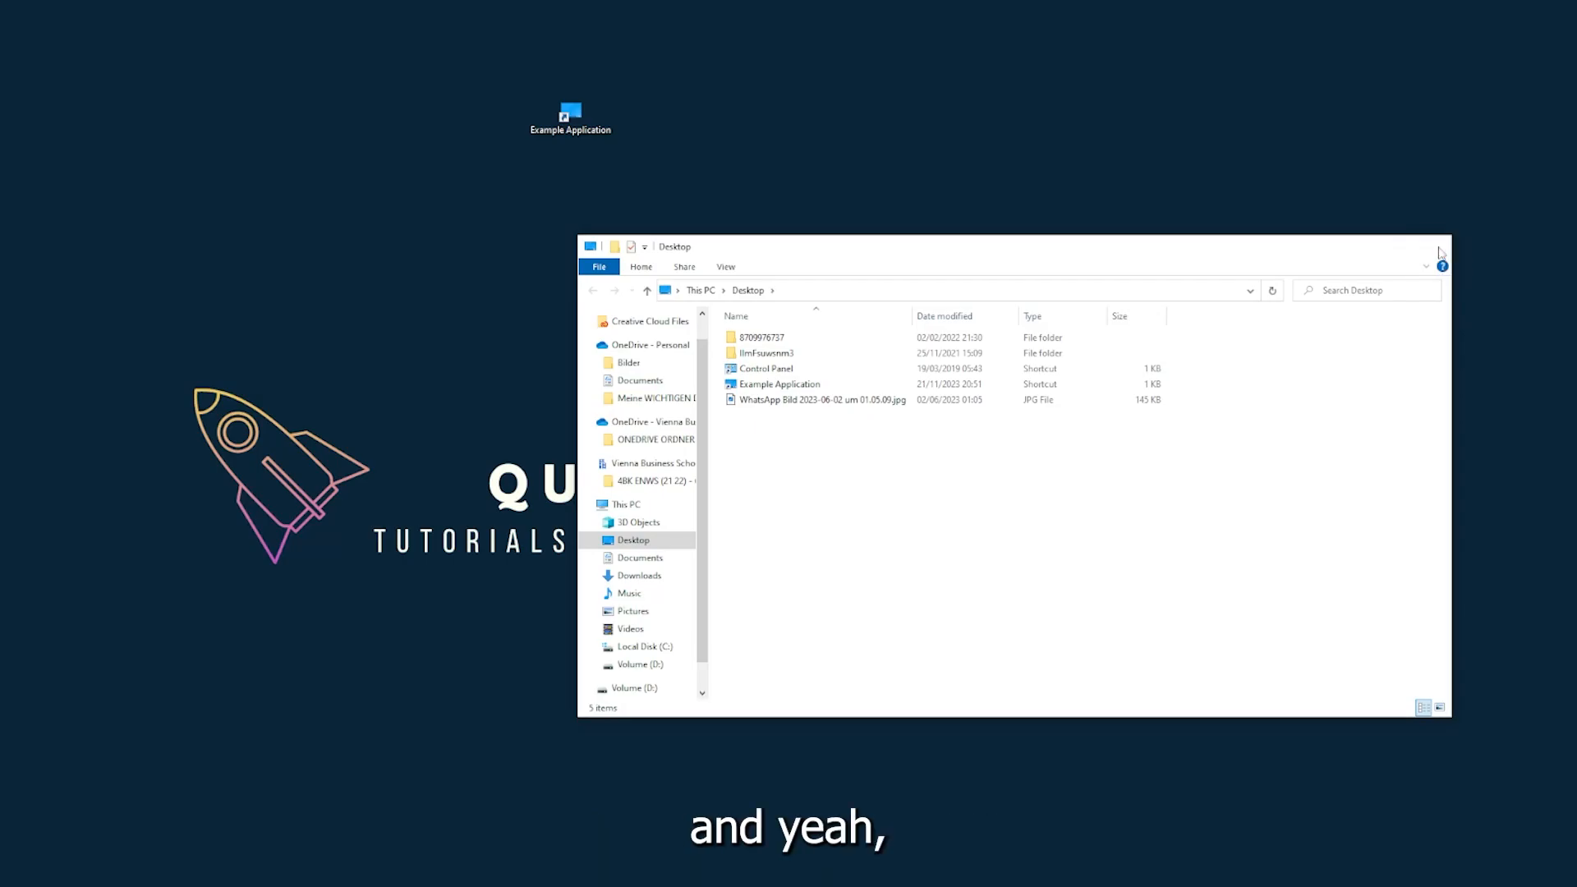
click(1440, 247)
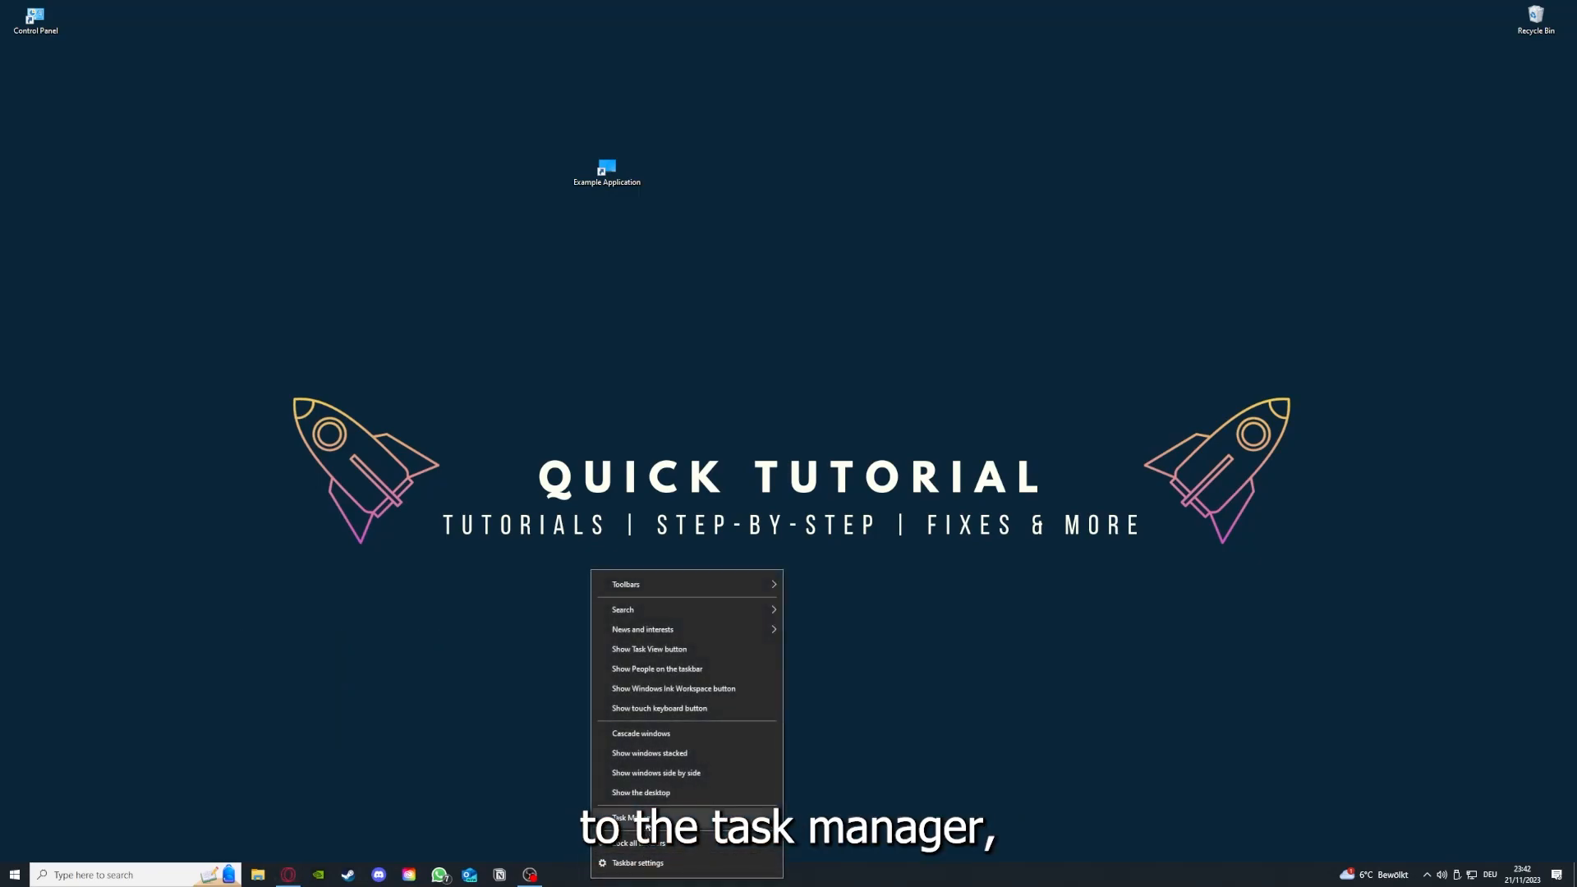
mouse_move(863, 876)
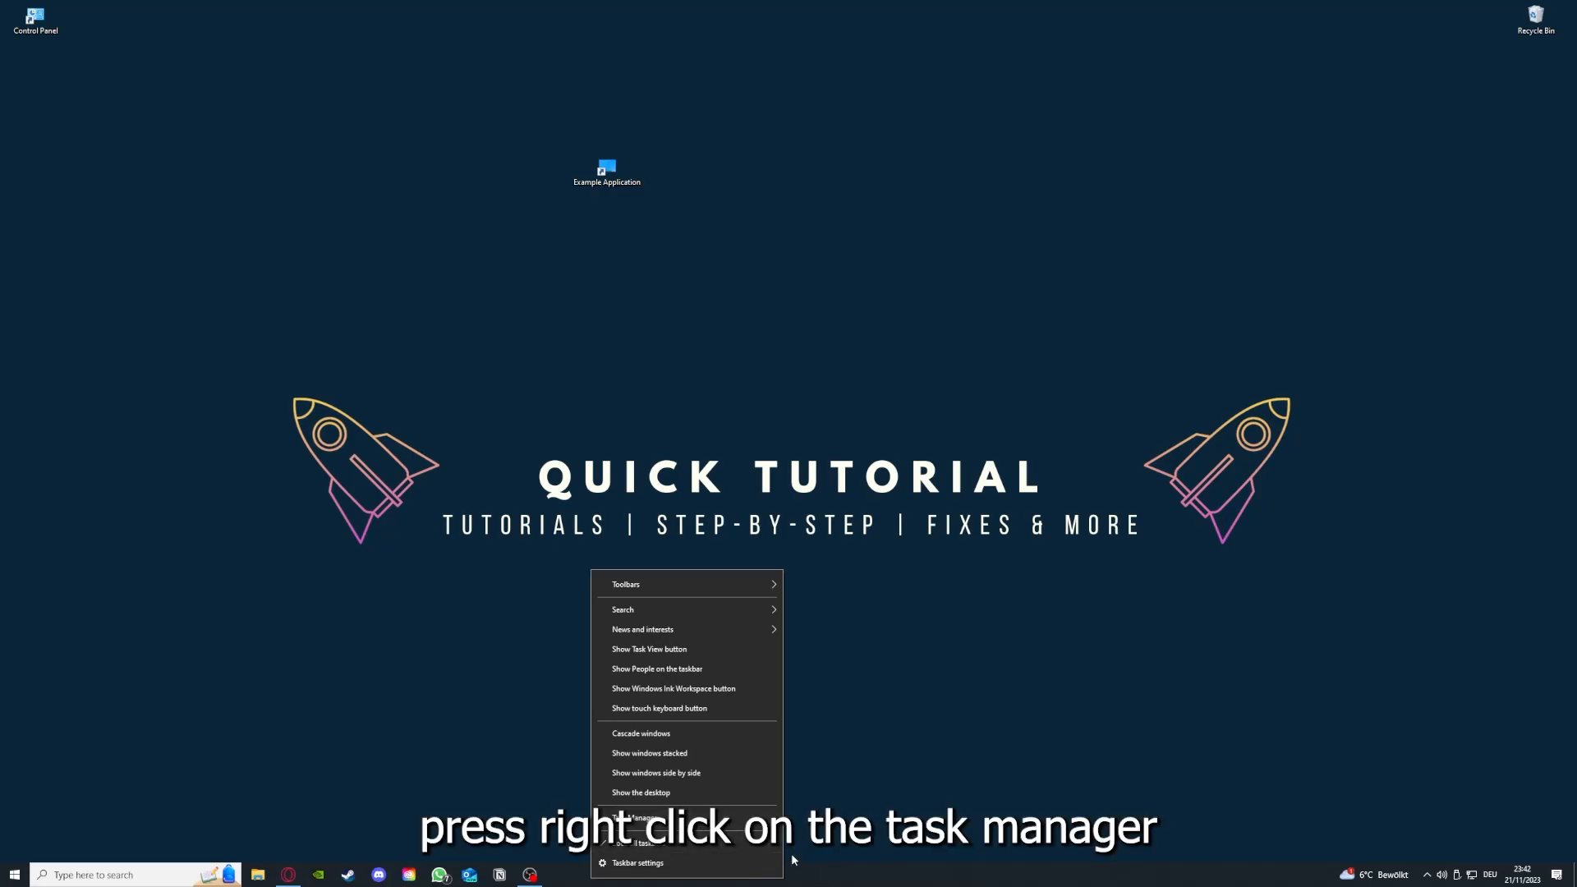
Step: Open Task Manager from the taskbar and end the chosen running app's task
click(636, 815)
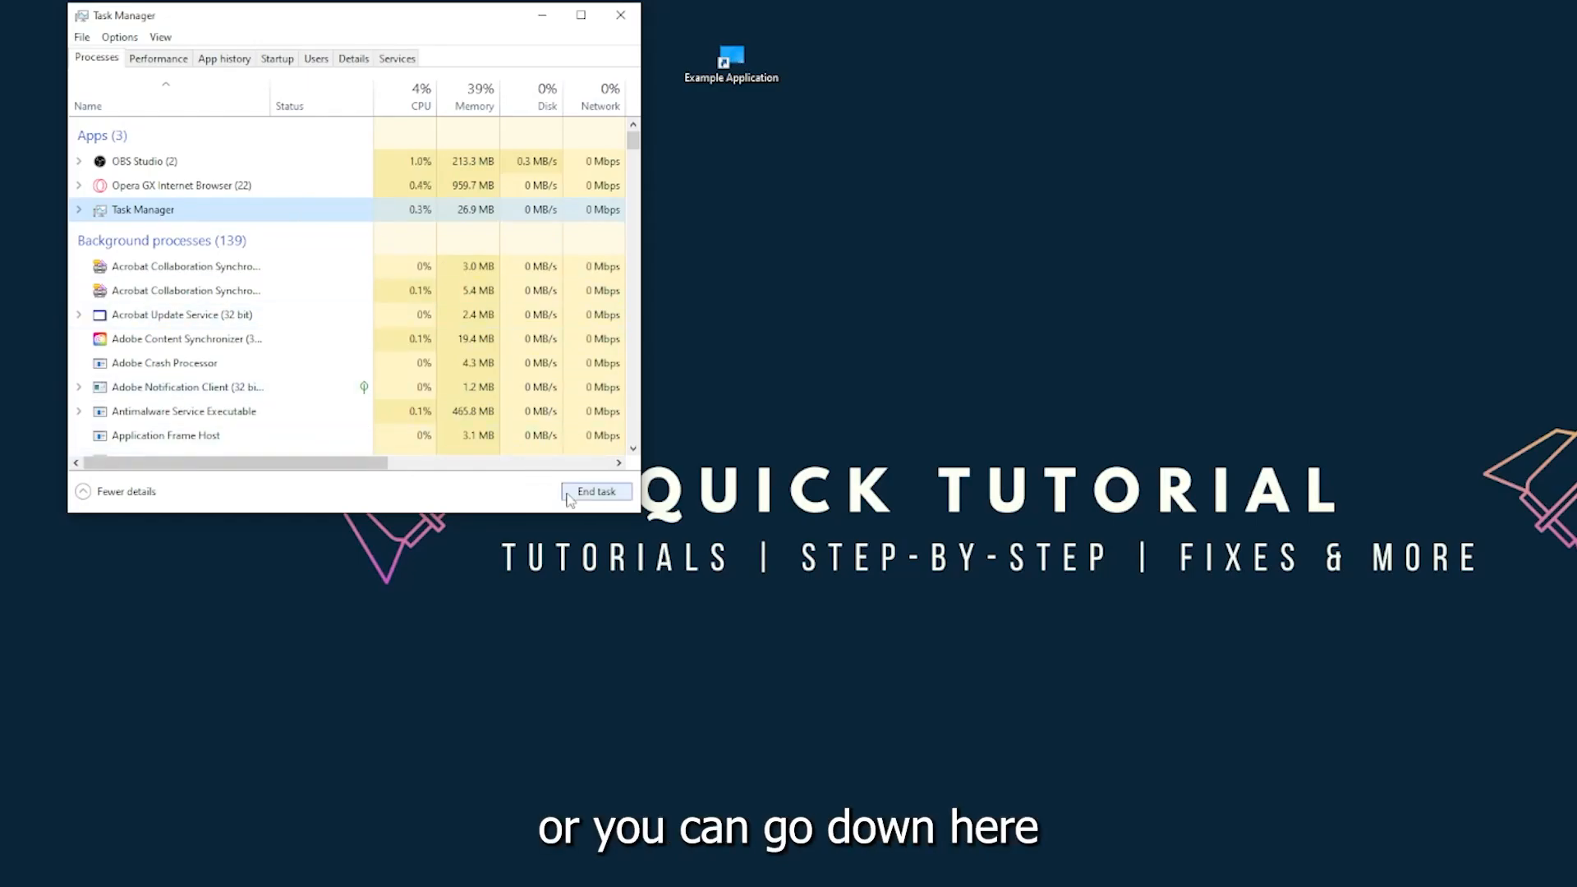
click(595, 492)
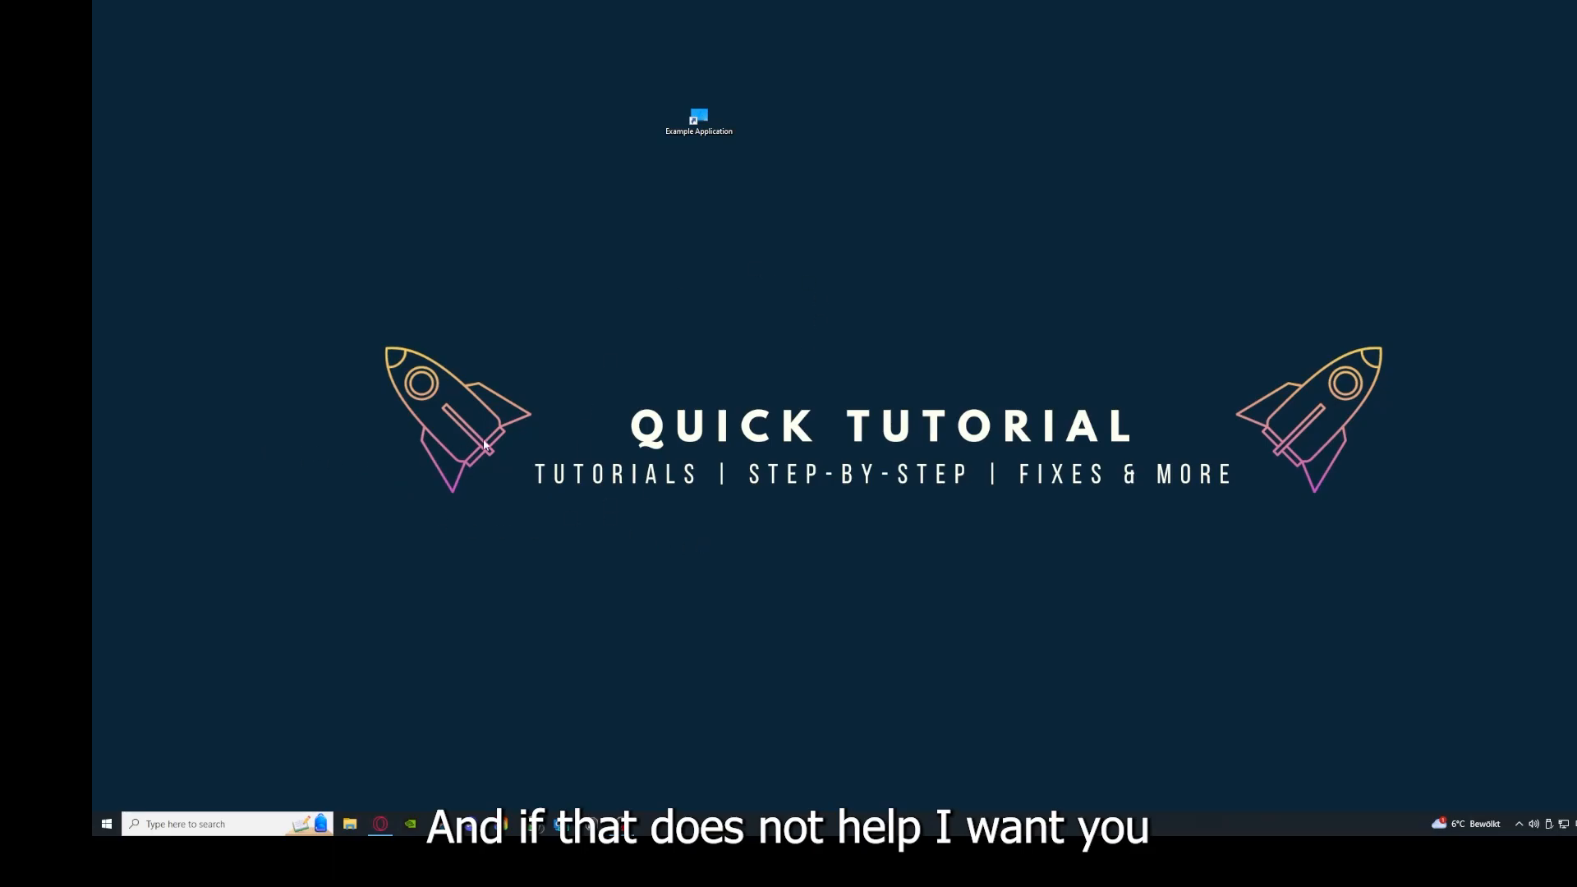
mouse_move(481, 424)
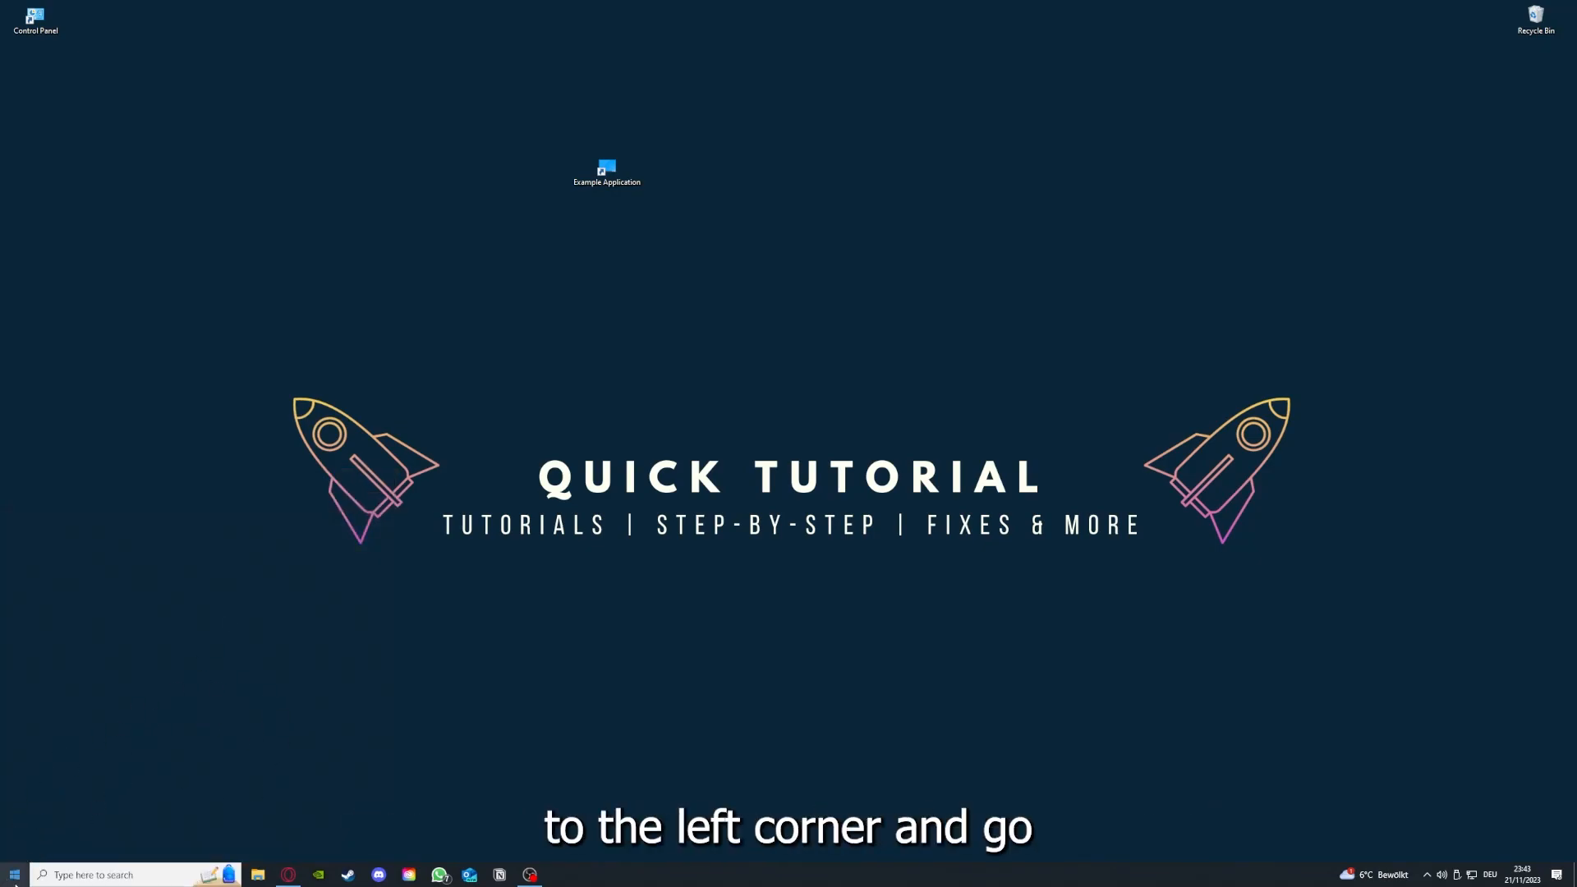
click(13, 873)
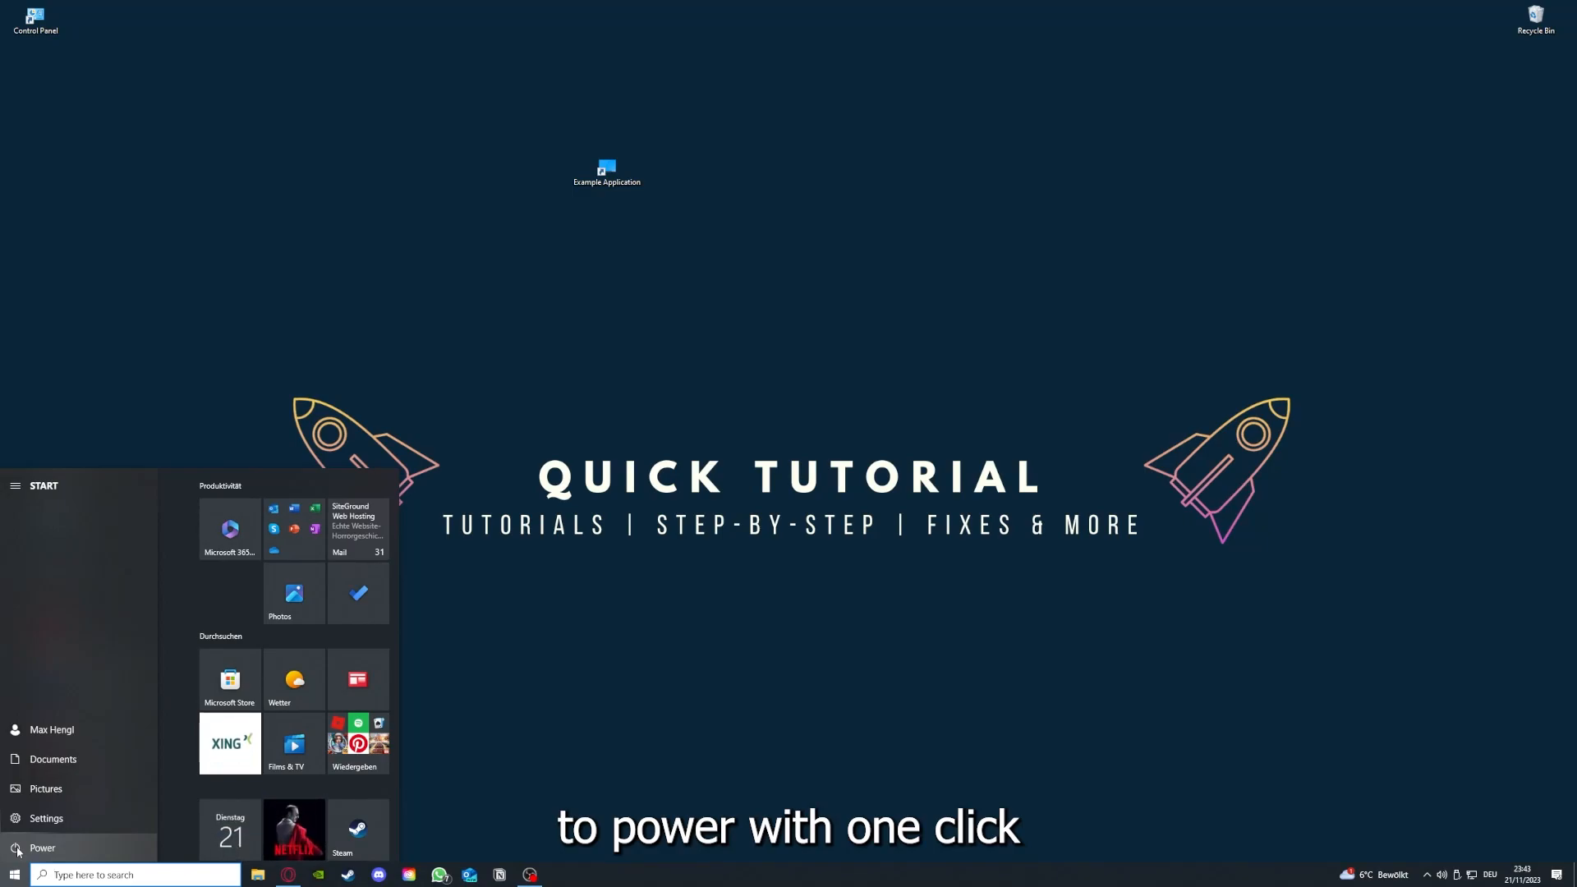
click(42, 847)
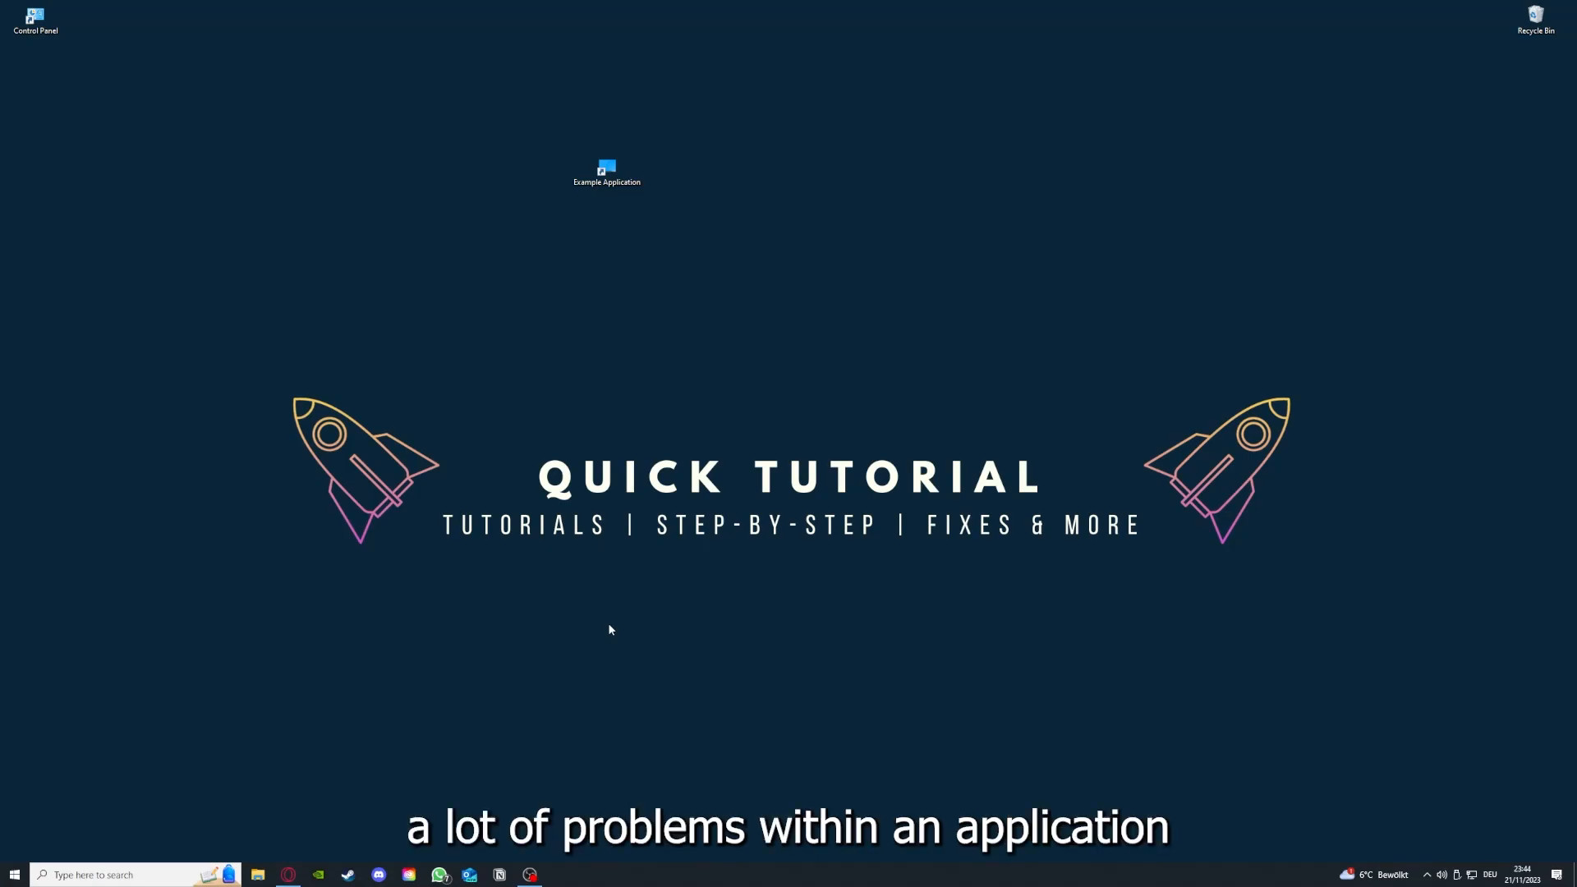
mouse_move(784, 703)
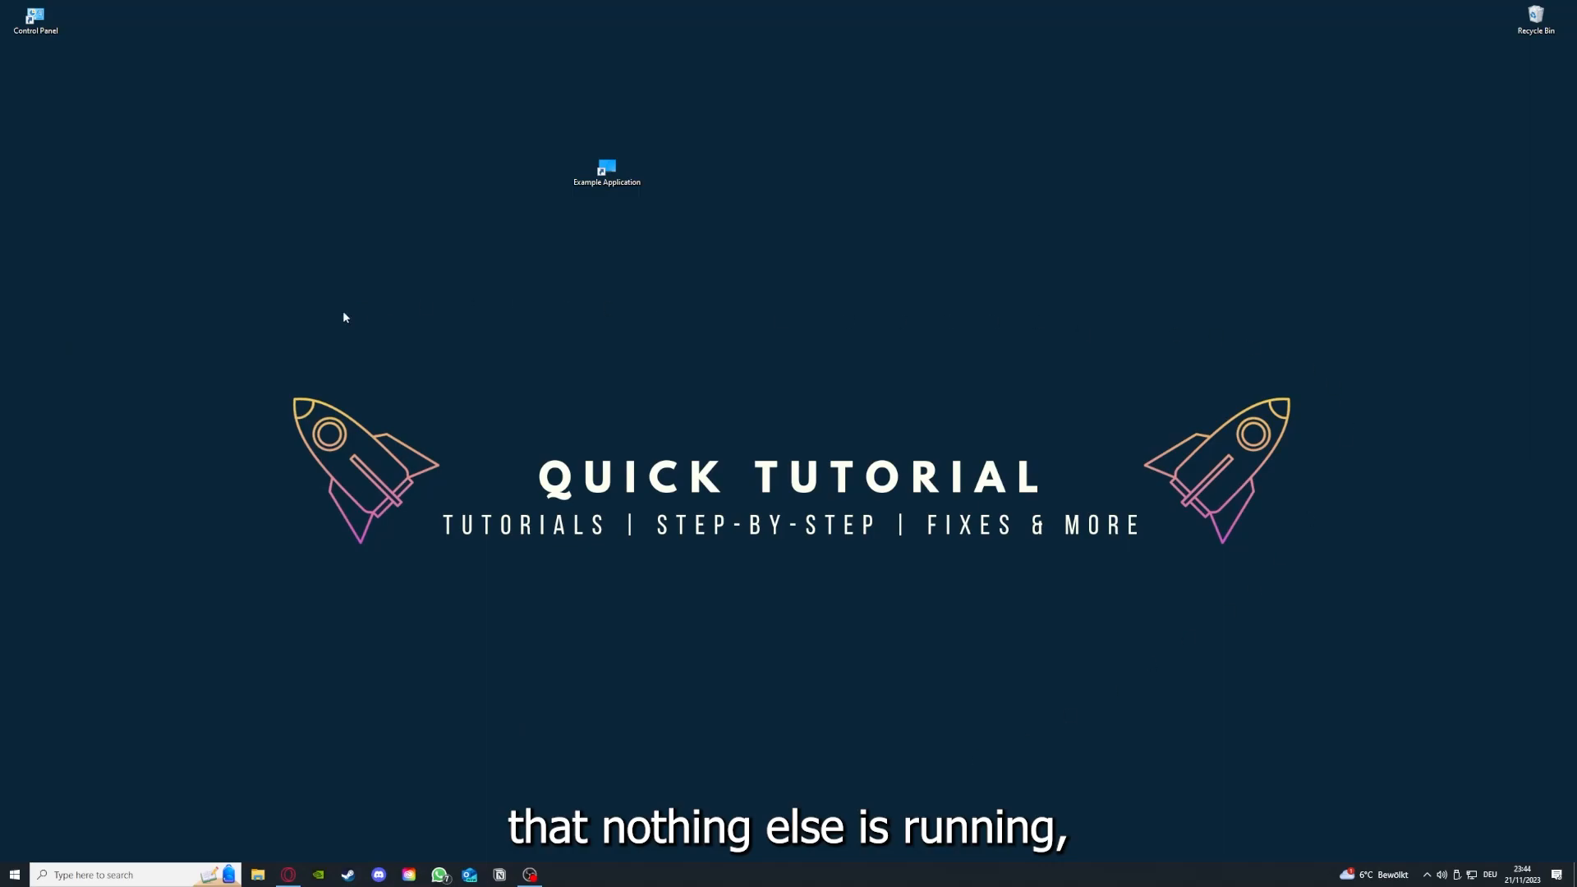
mouse_move(402, 865)
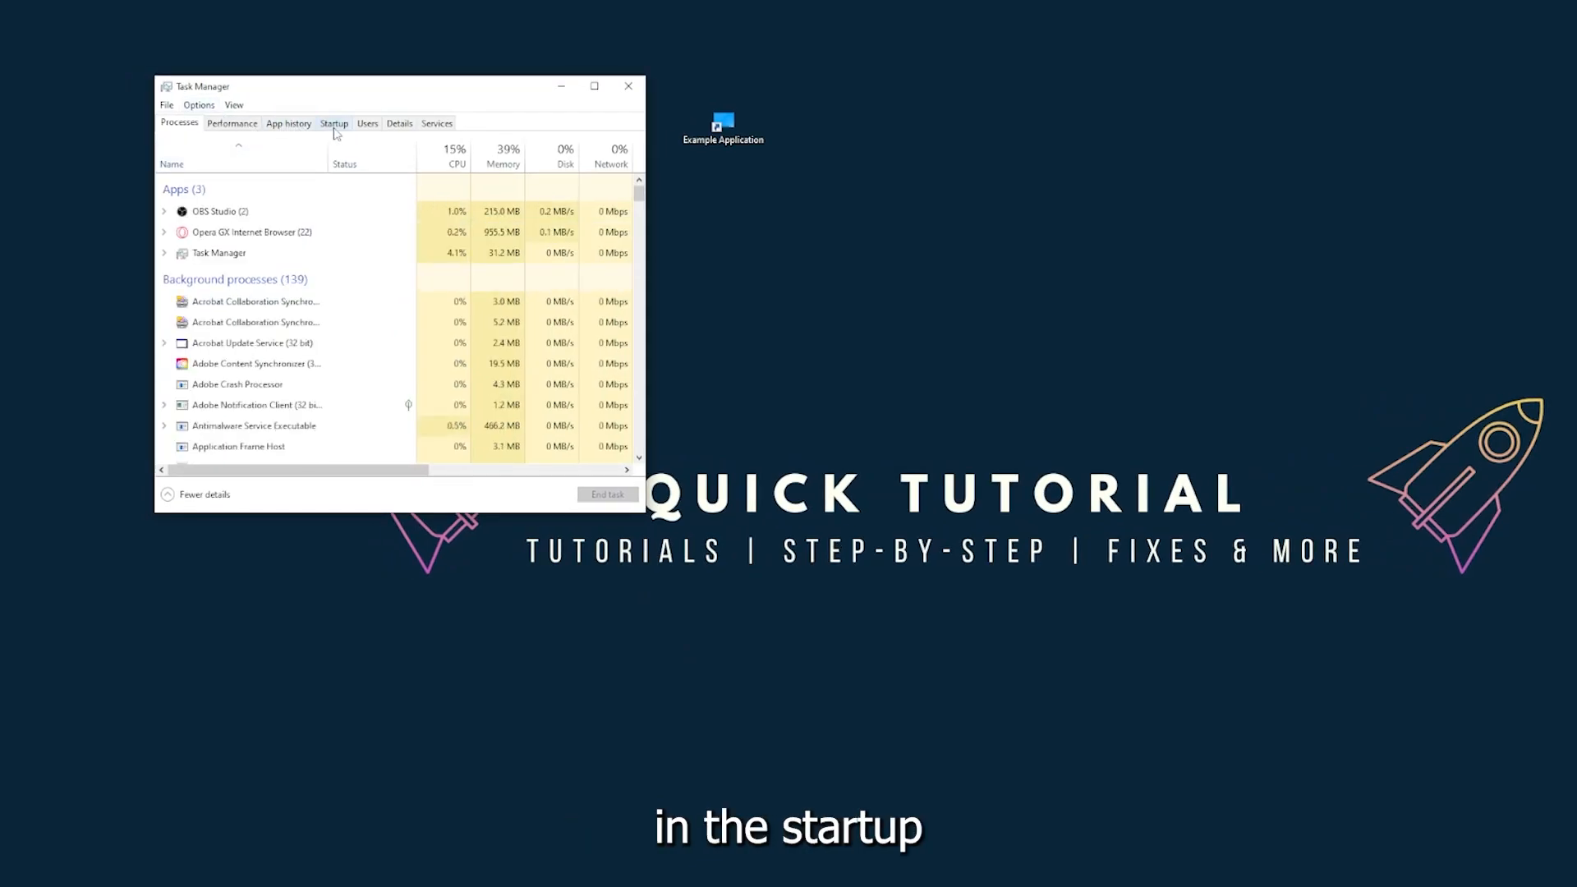
Step: Review Task Manager's Startup apps, including Microsoft OneDrive and iTunesHelper, then close it
click(333, 123)
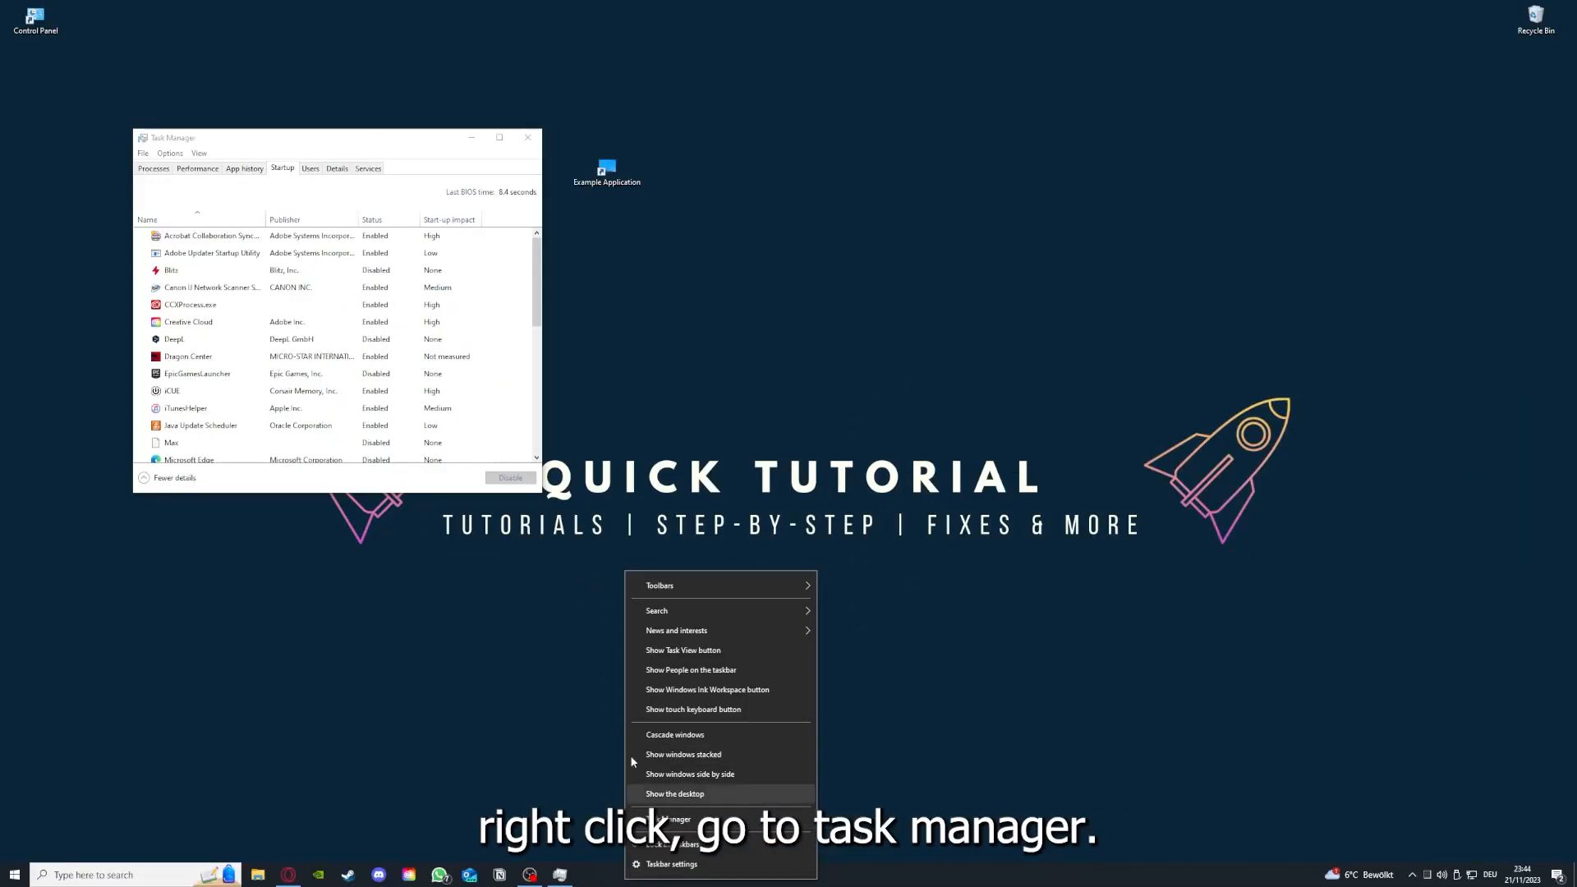
click(498, 137)
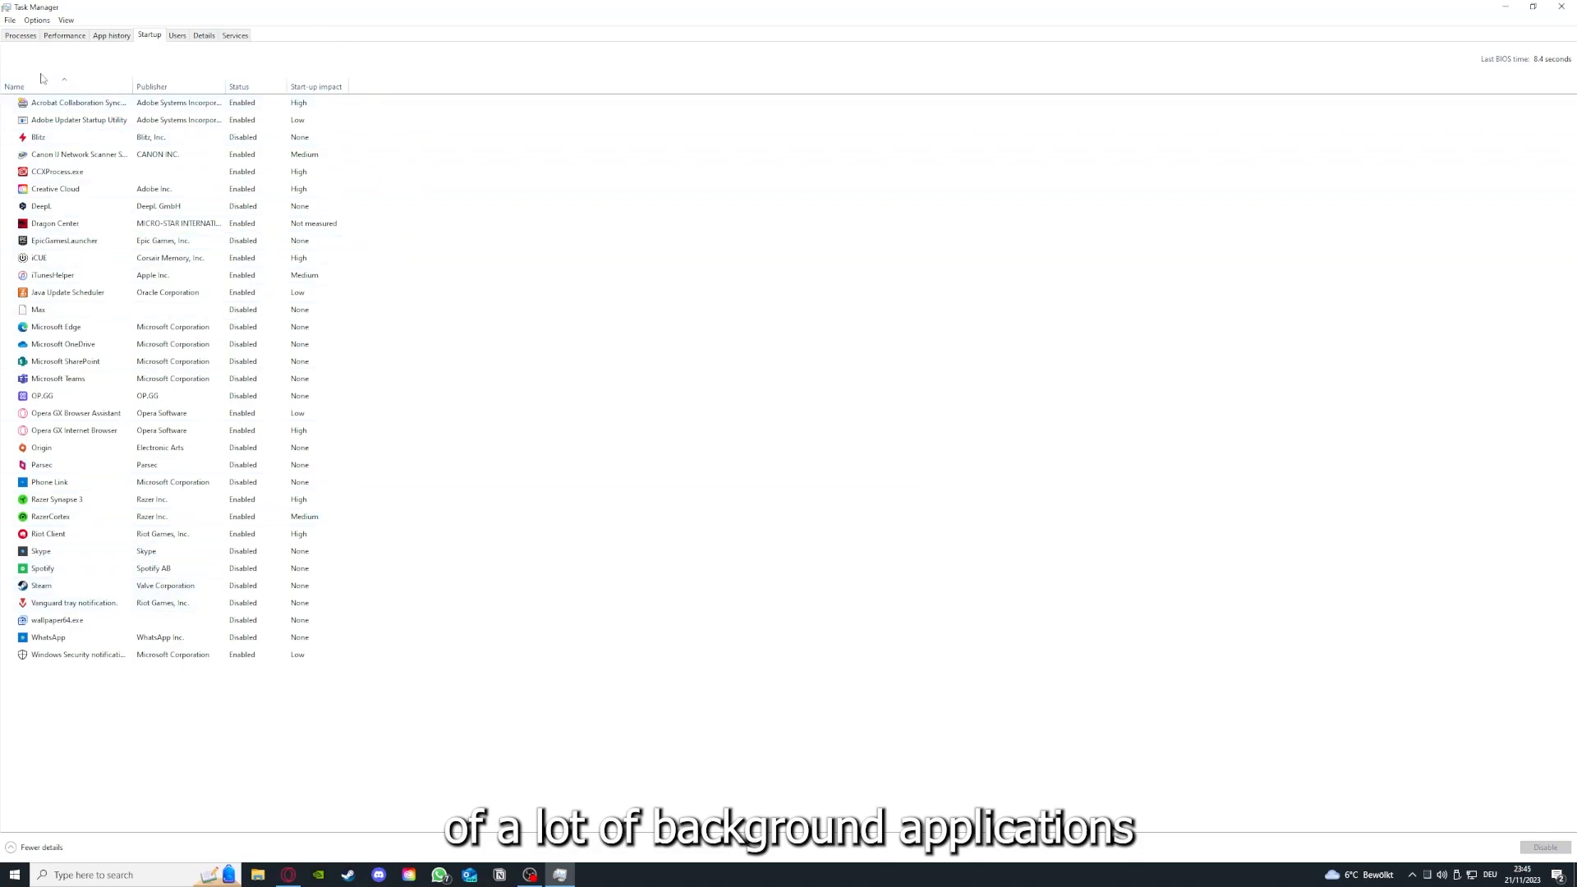
right_click(77, 102)
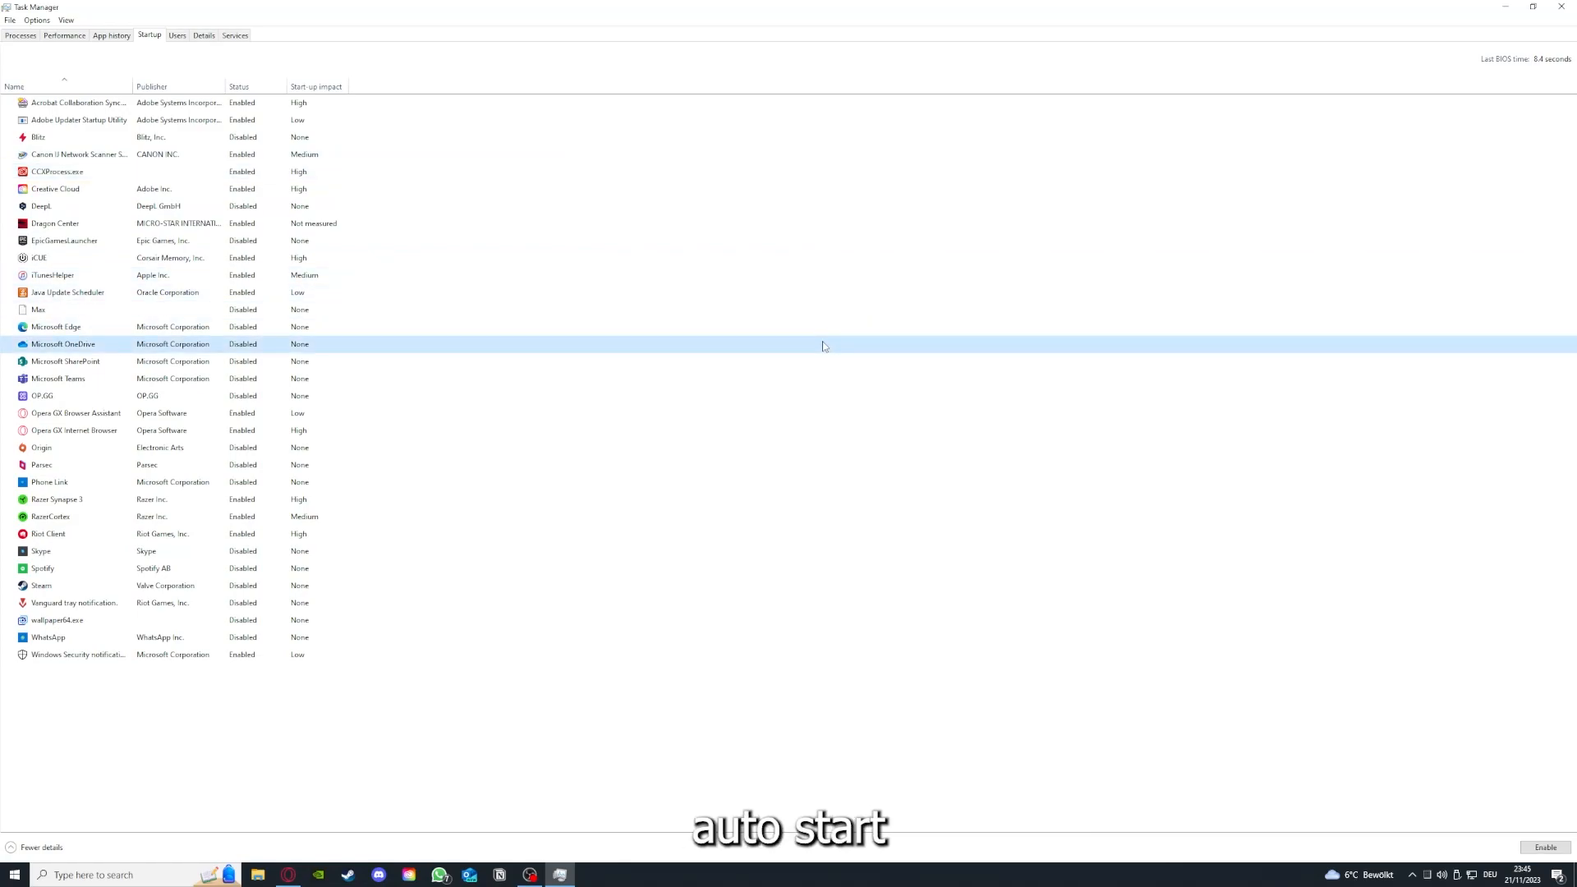
click(79, 102)
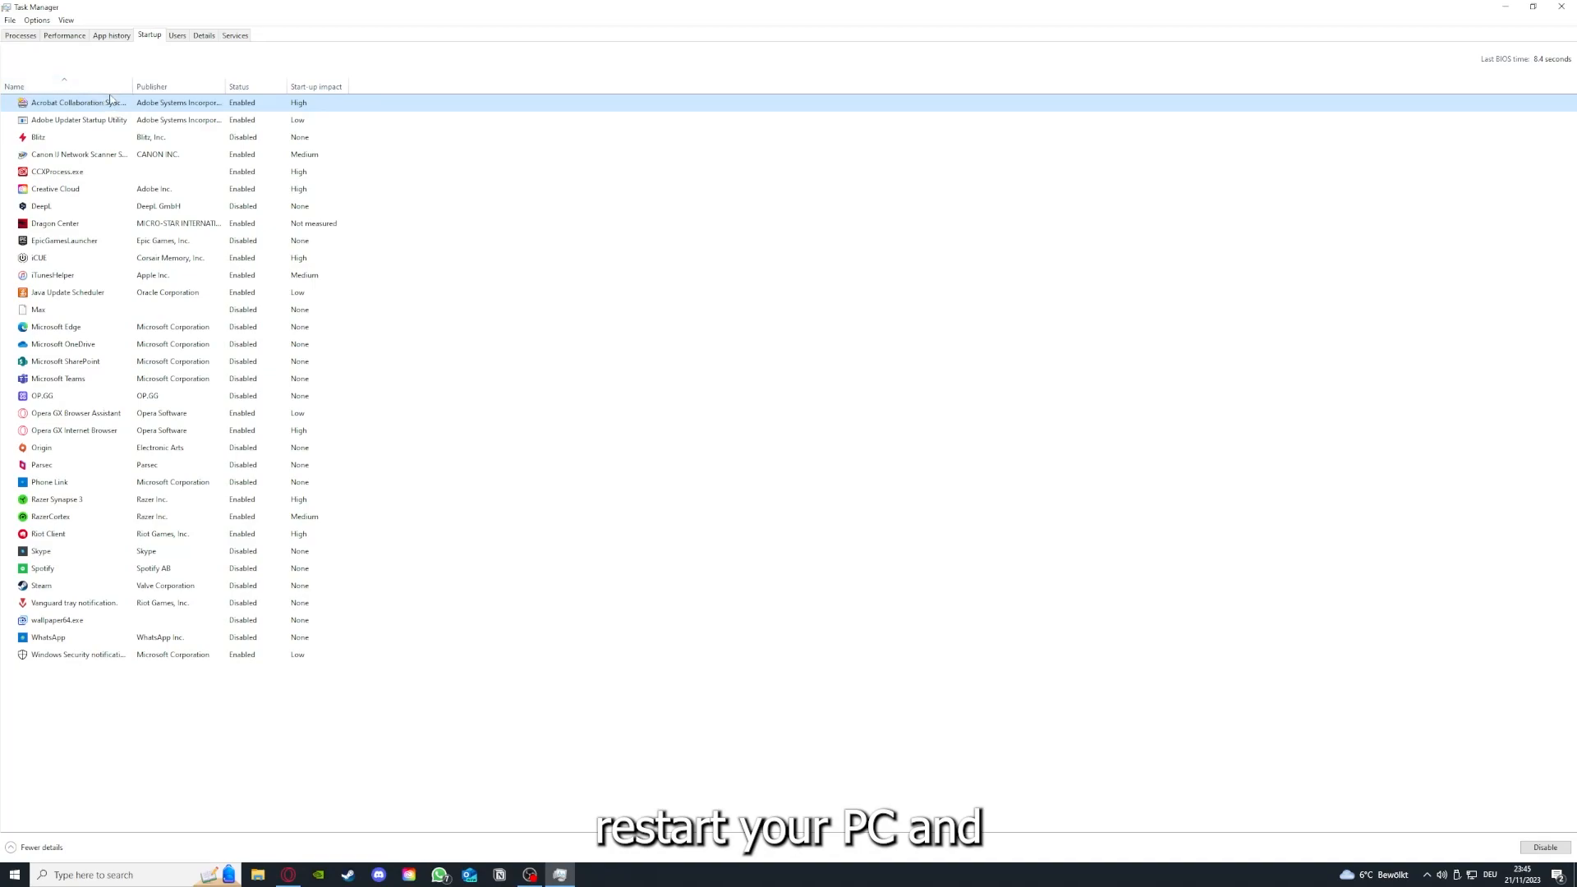
mouse_move(201, 50)
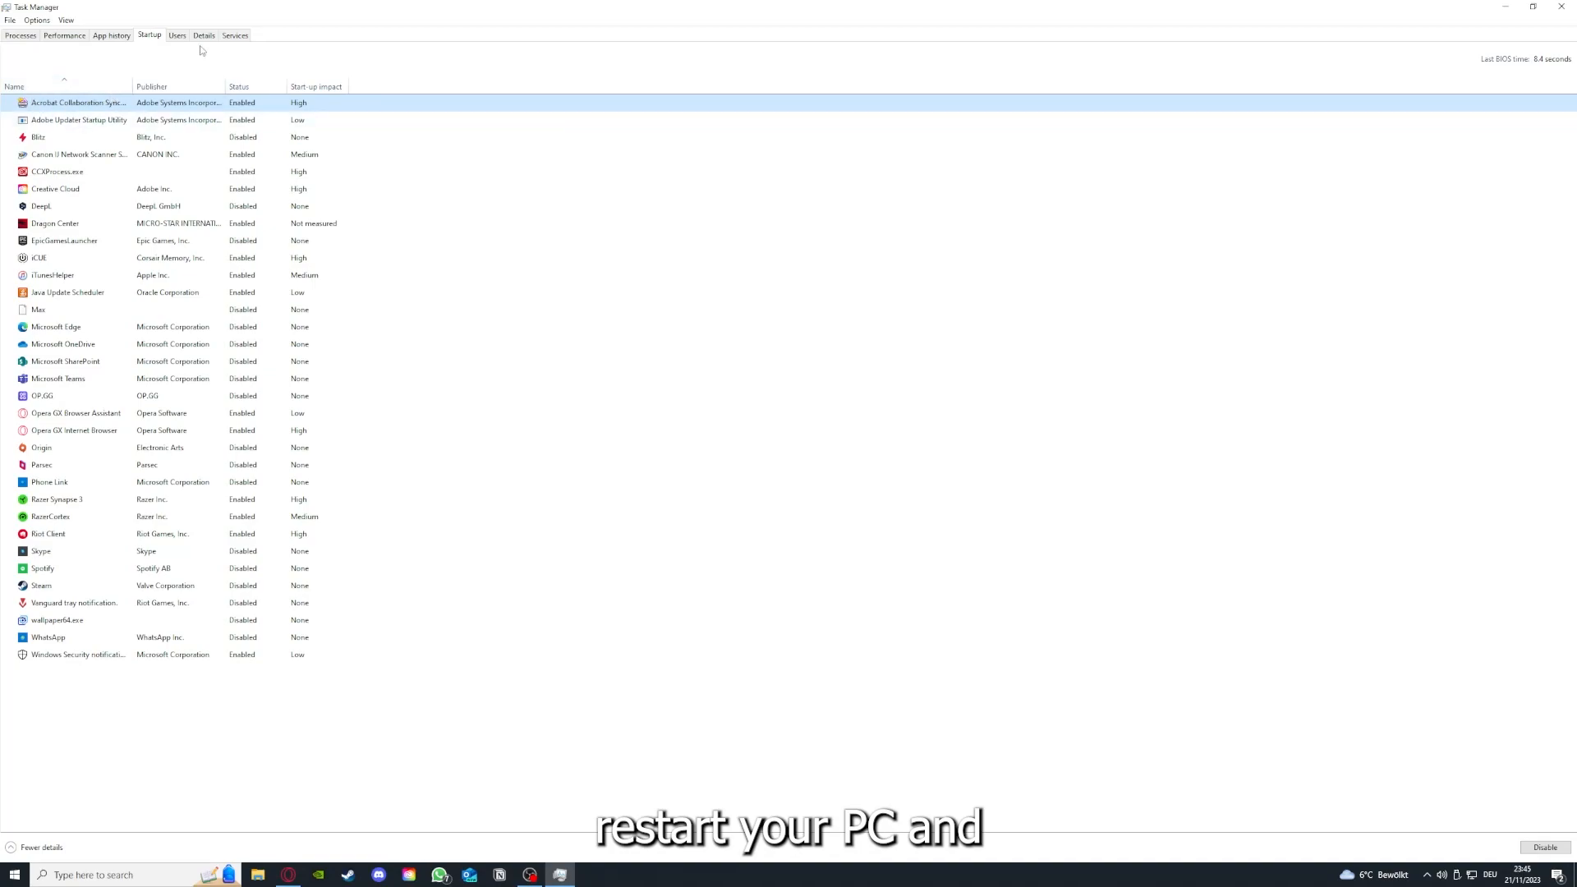
mouse_move(5, 685)
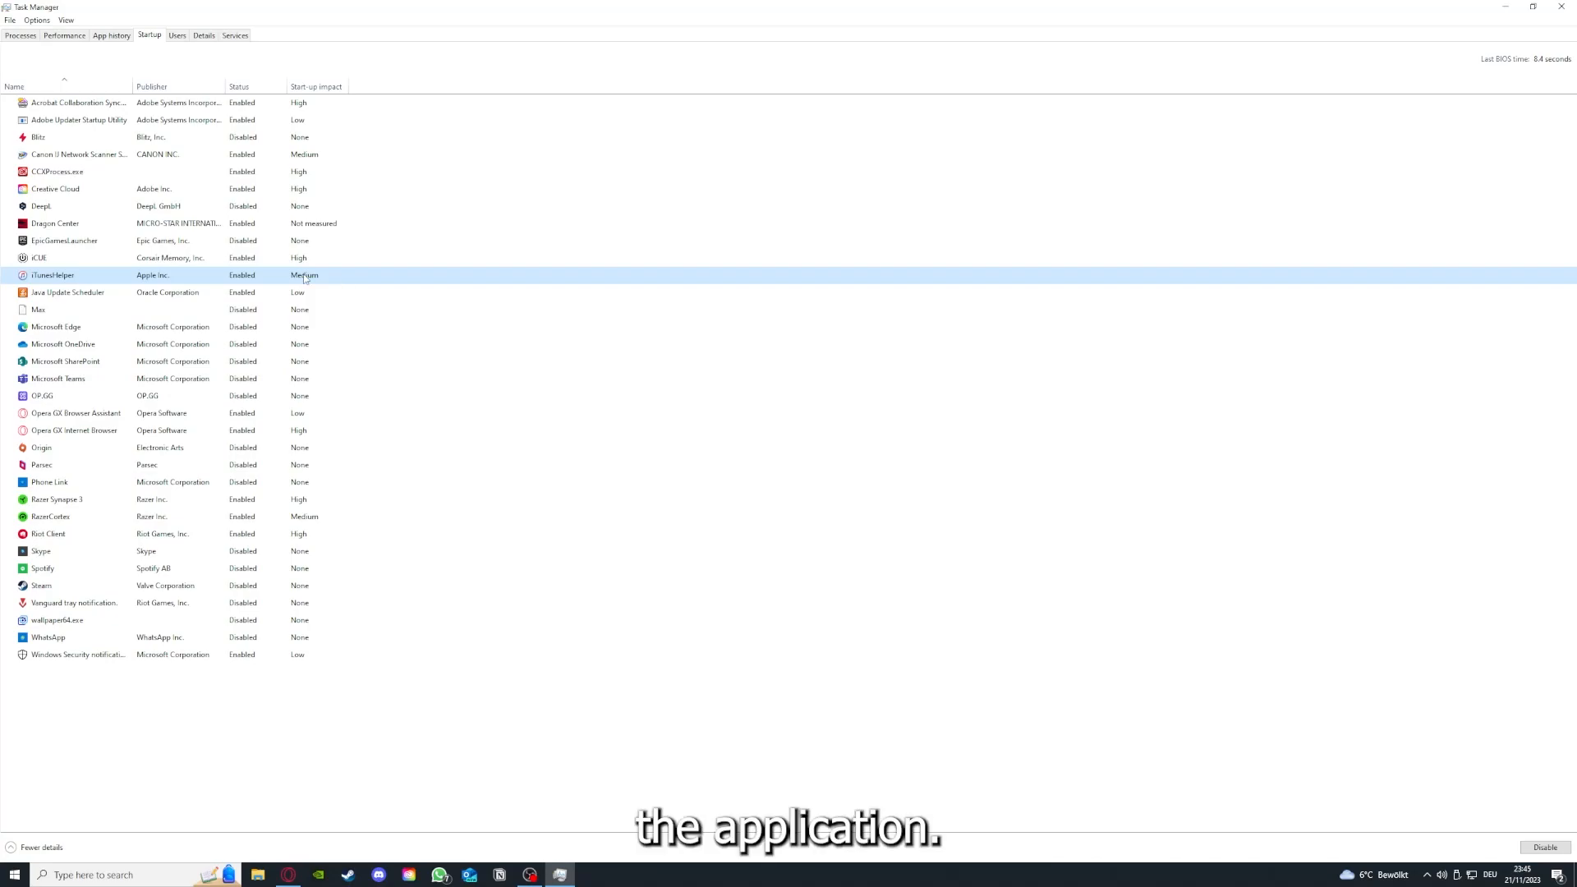
click(1568, 7)
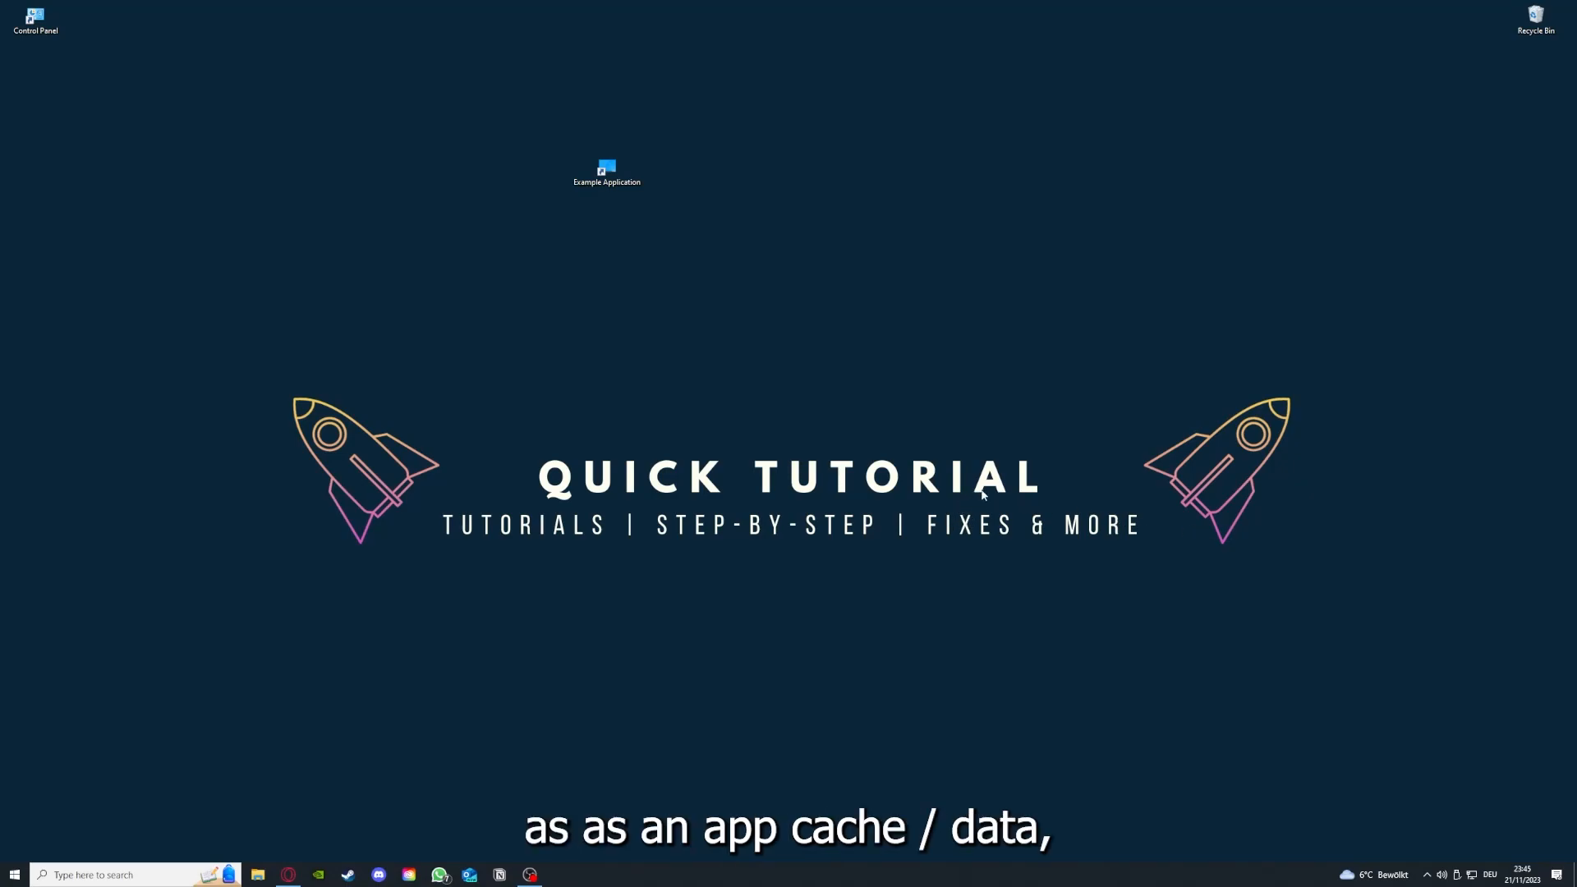
mouse_move(898, 257)
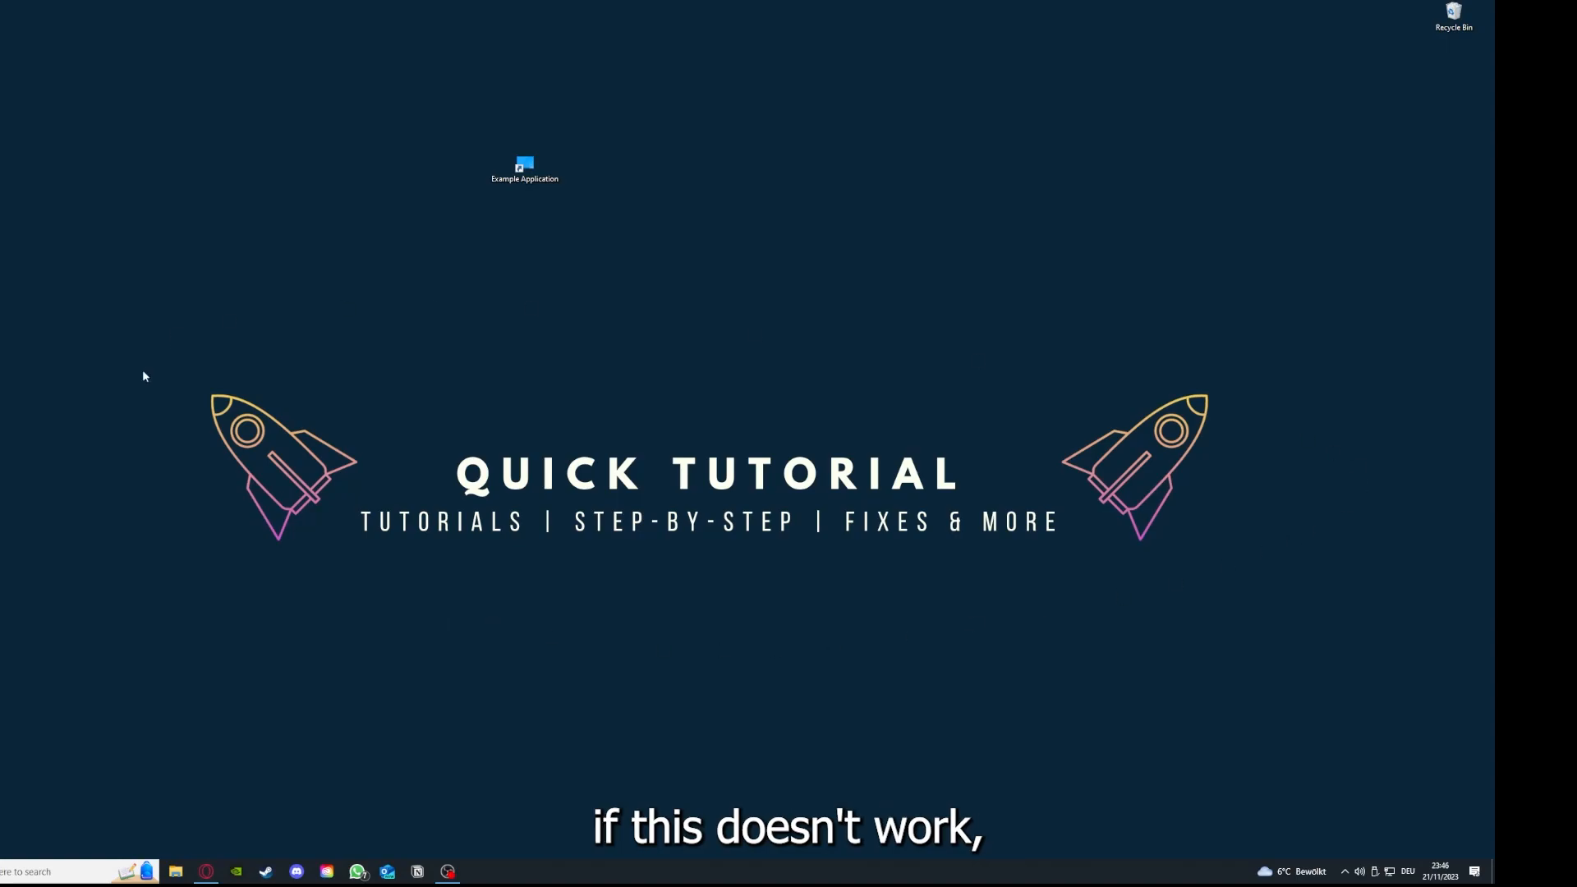
mouse_move(194, 321)
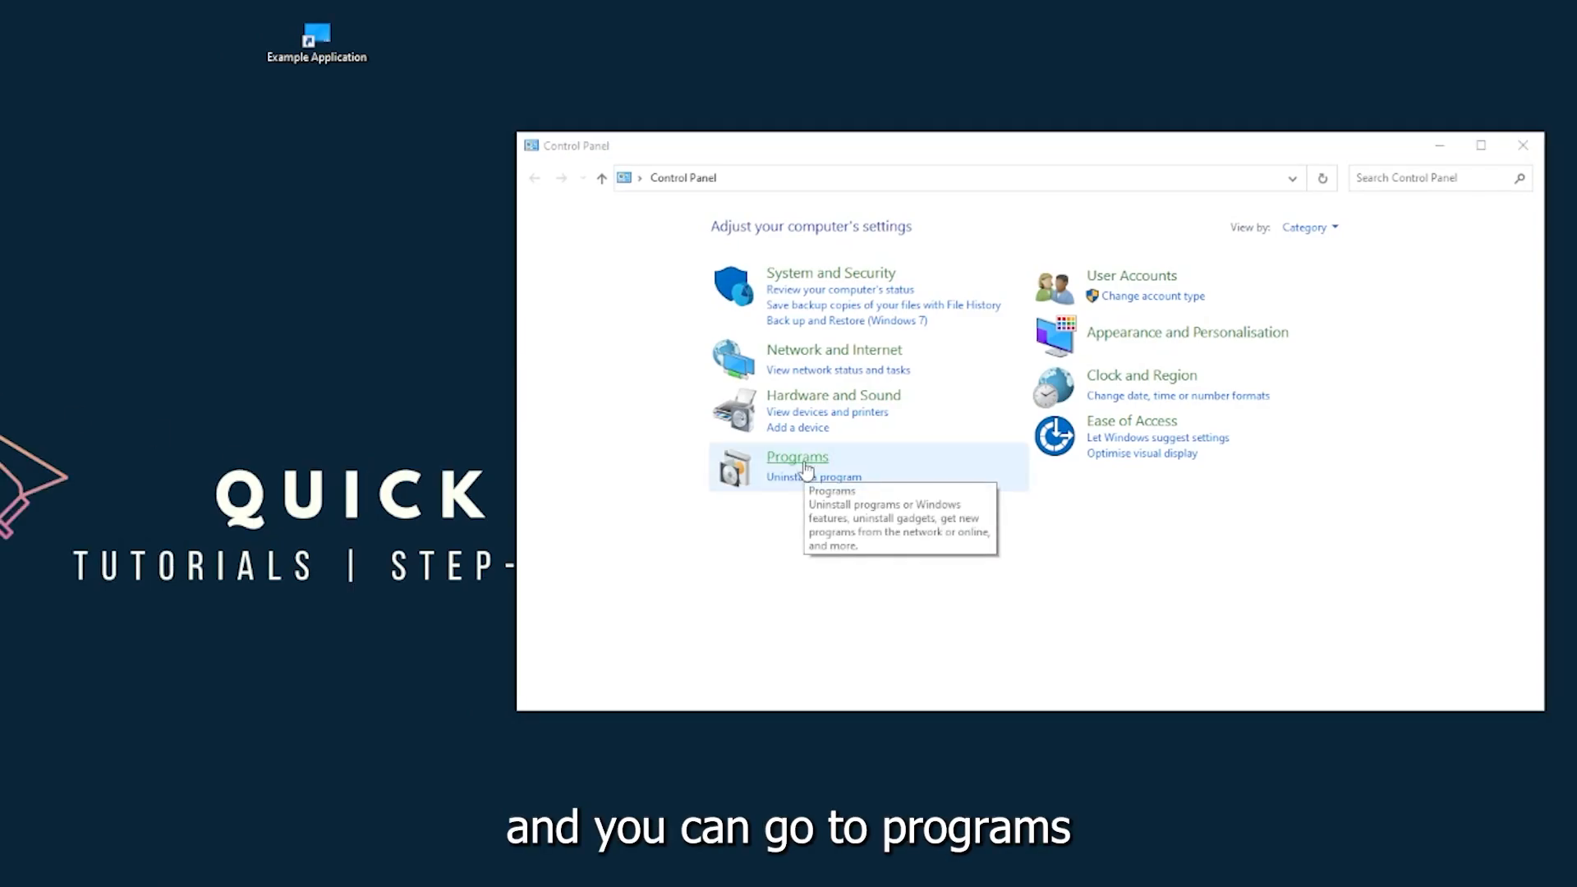
Step: Open Programs, then Programs and Features in Control Panel
click(796, 457)
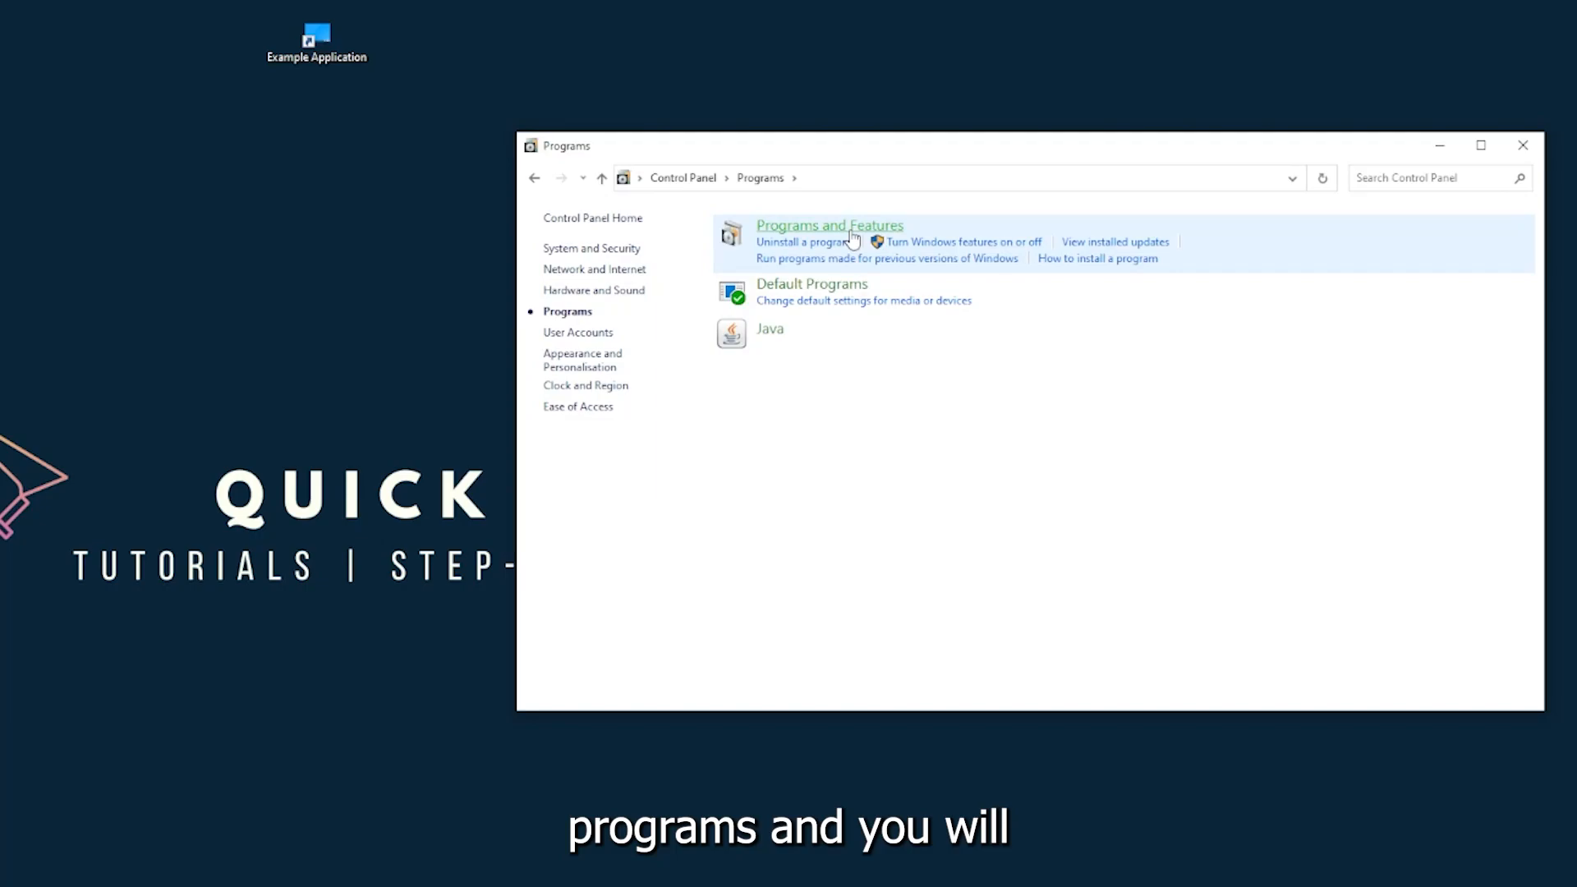
click(828, 224)
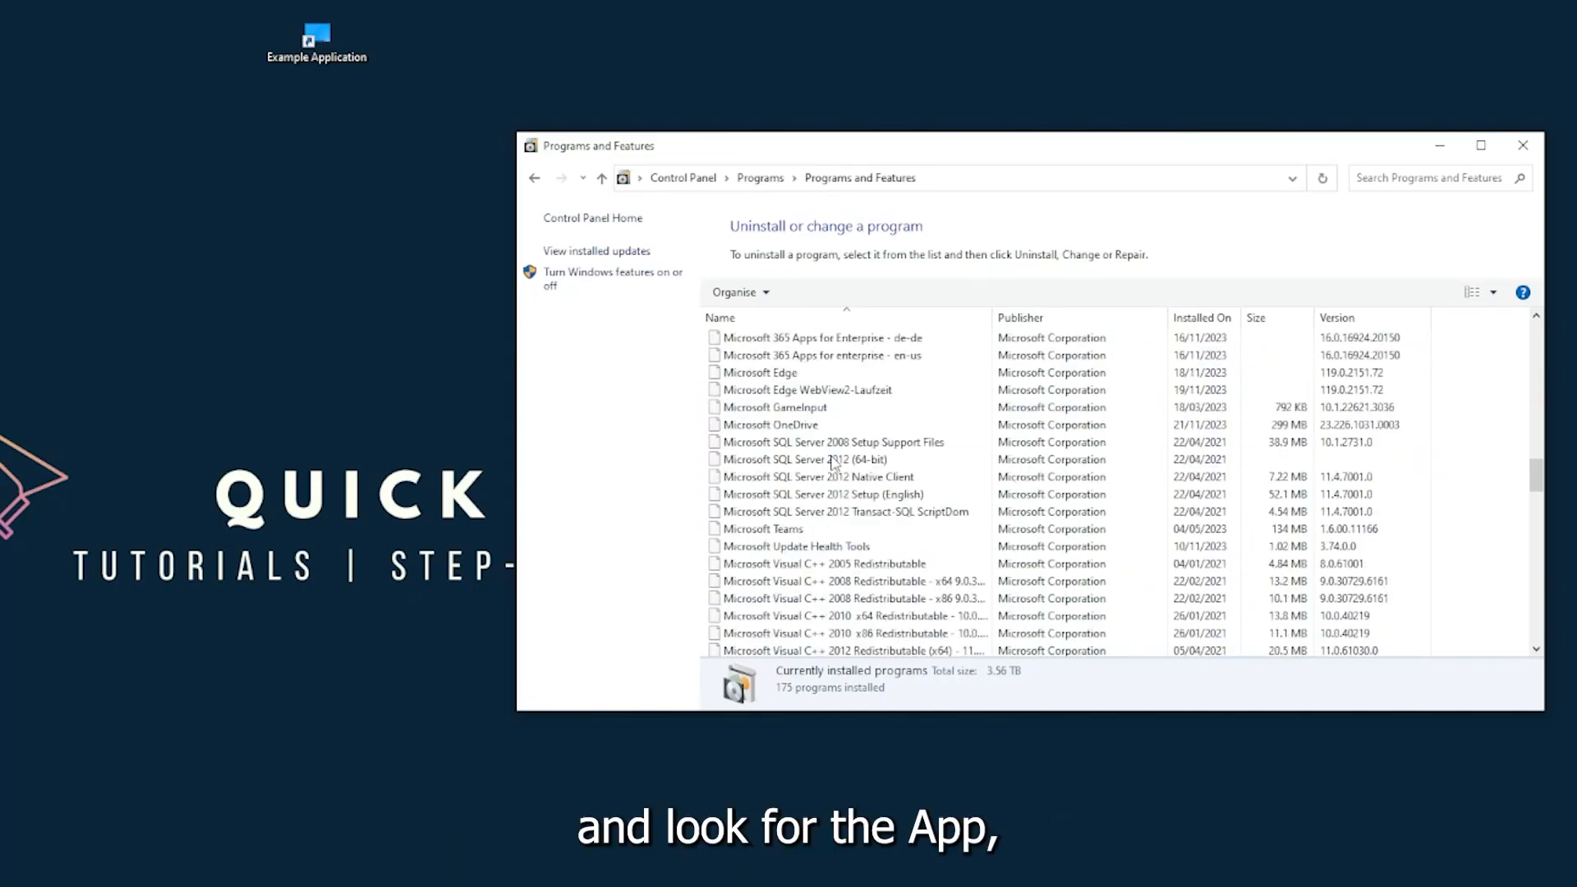
Step: Attempt to uninstall Overwolf and accept the prompt to remove it from the list
scroll(down, 3)
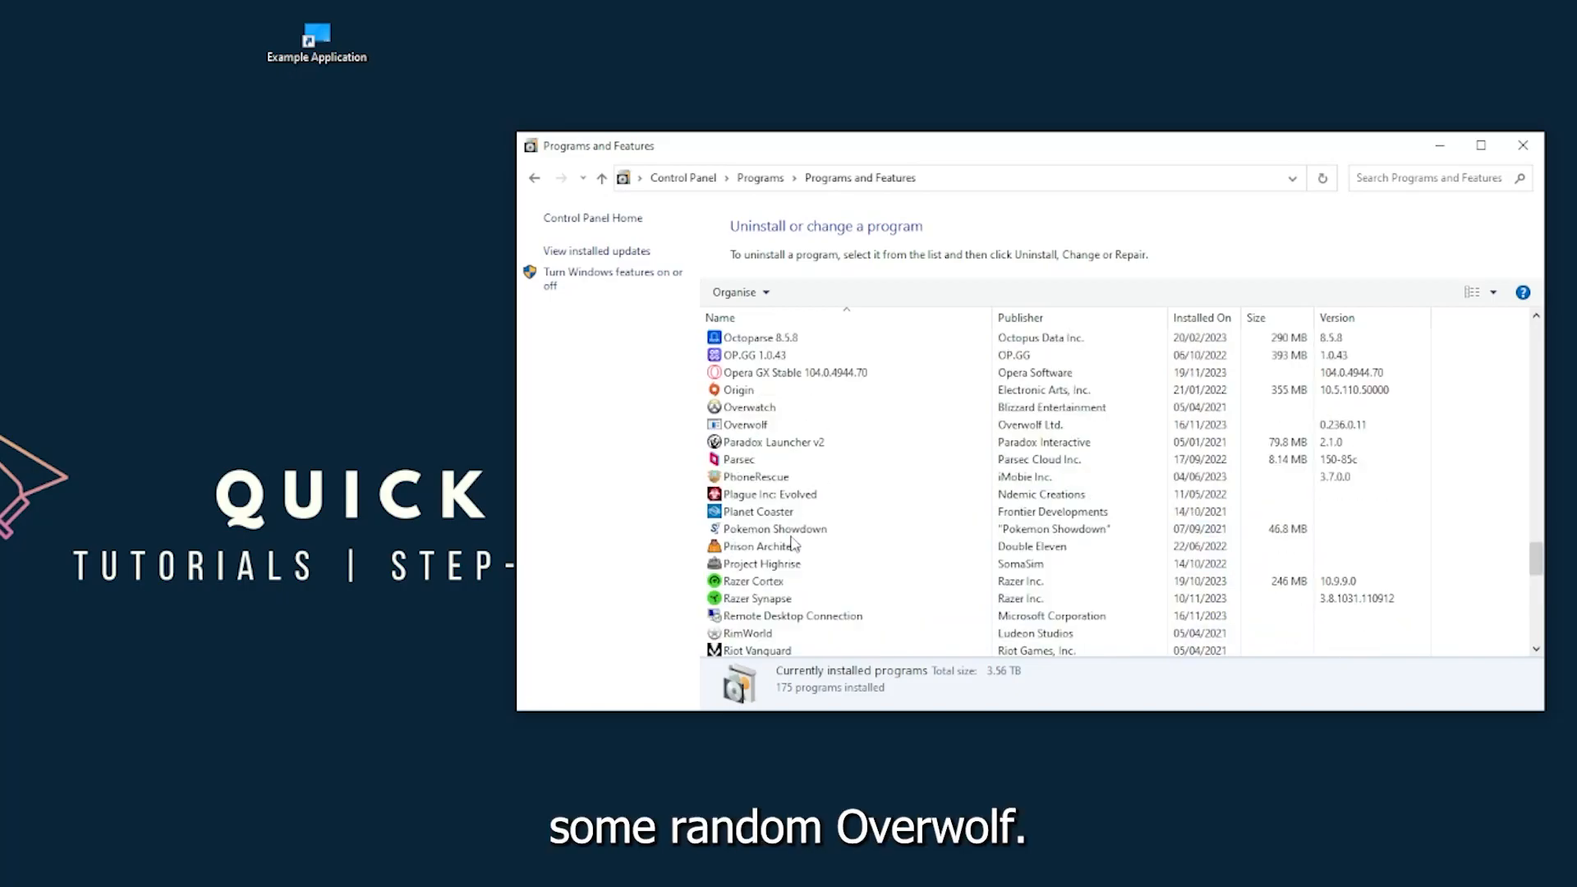
click(745, 529)
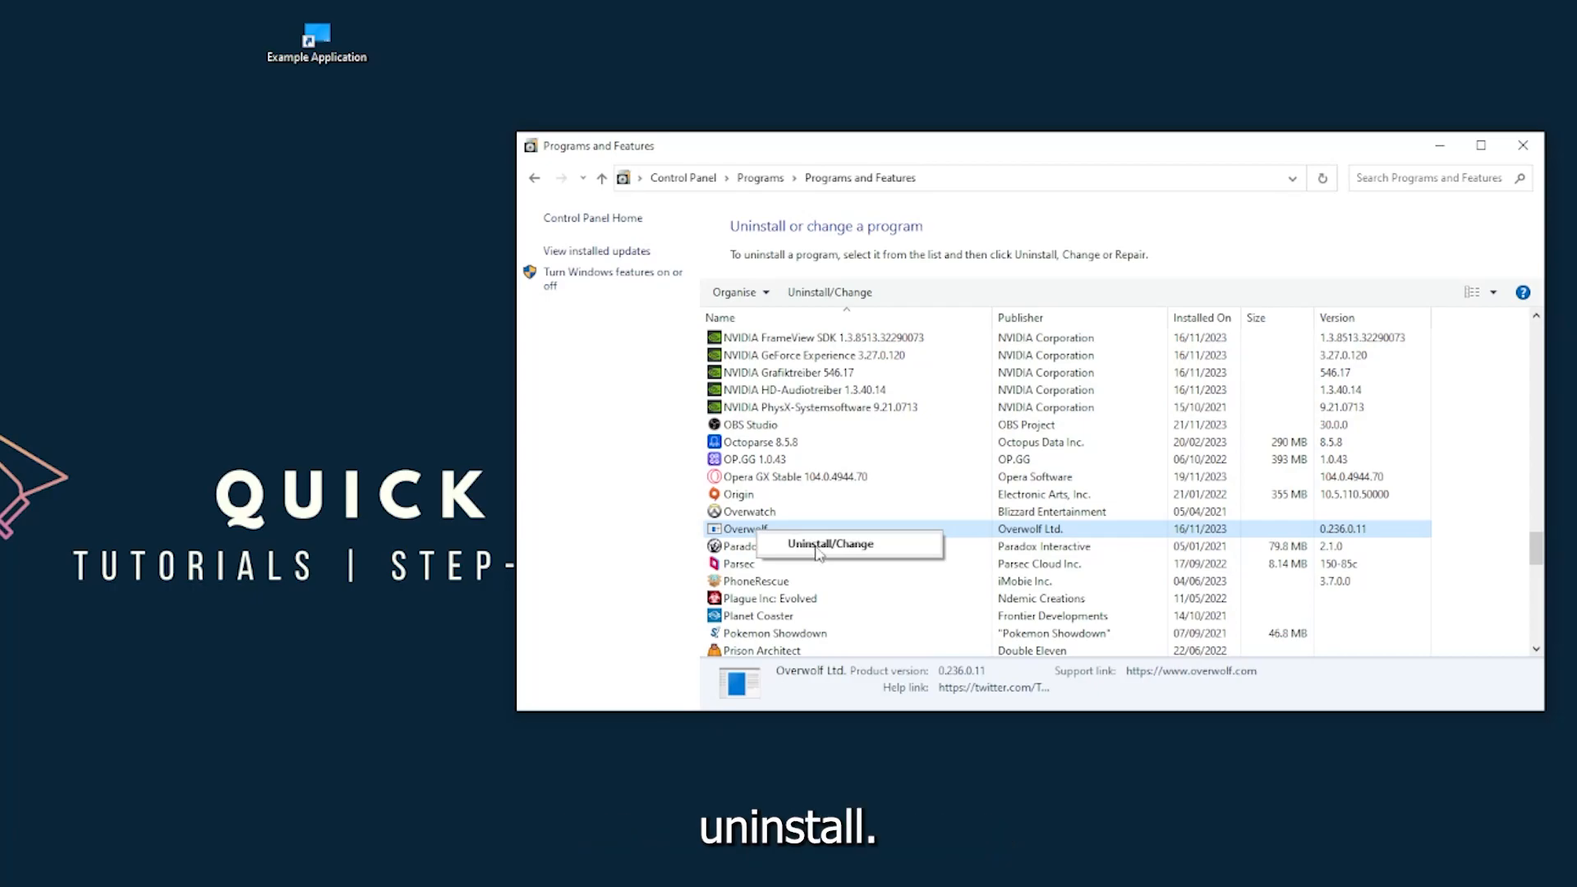
click(830, 543)
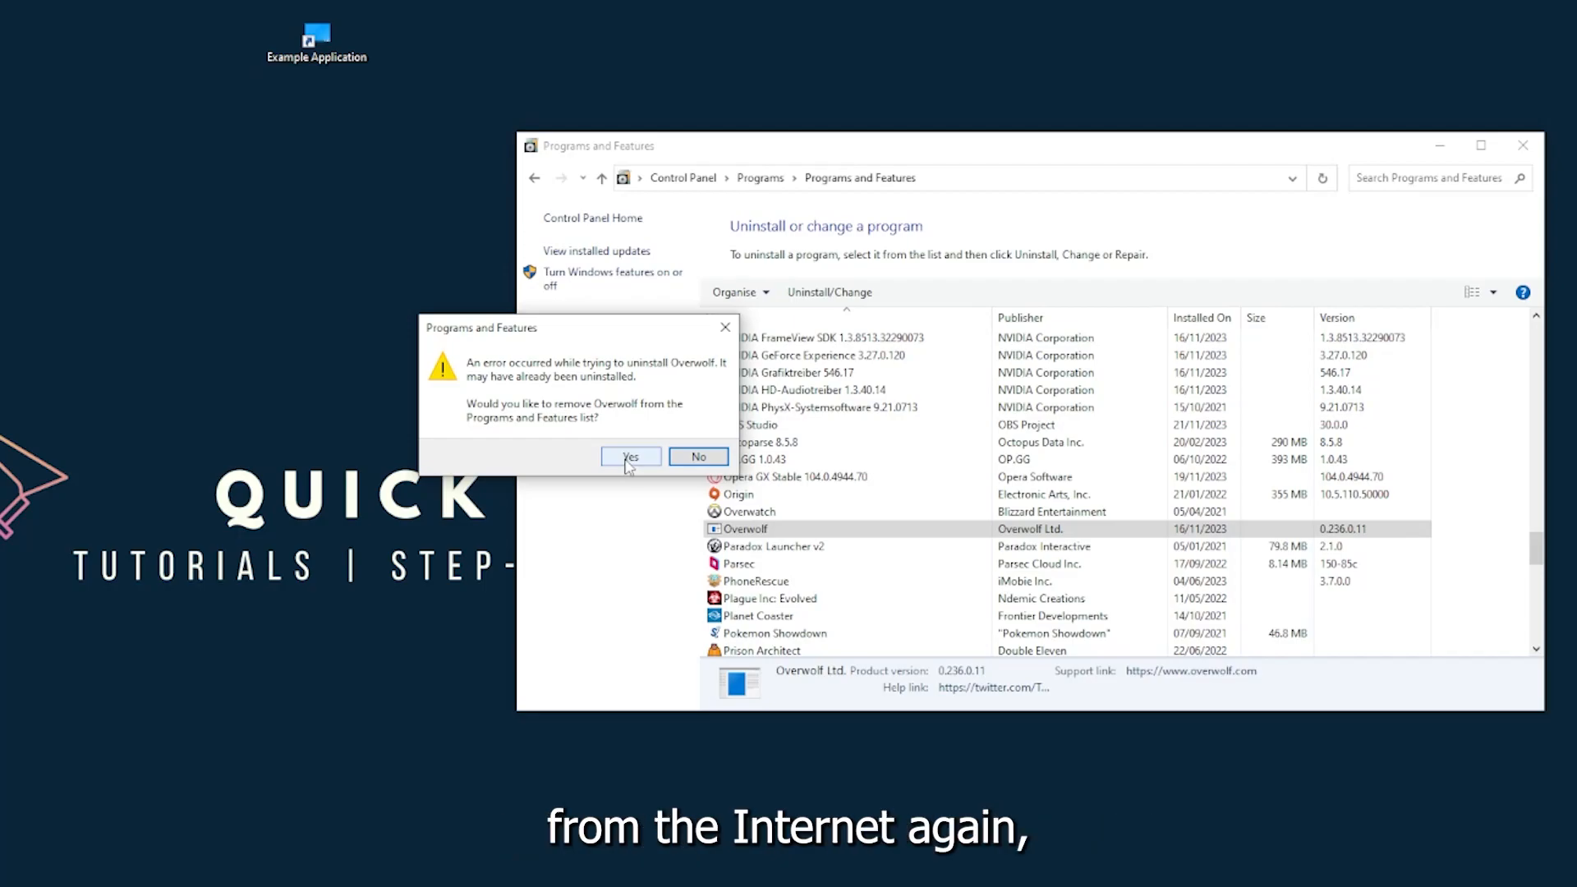
click(630, 457)
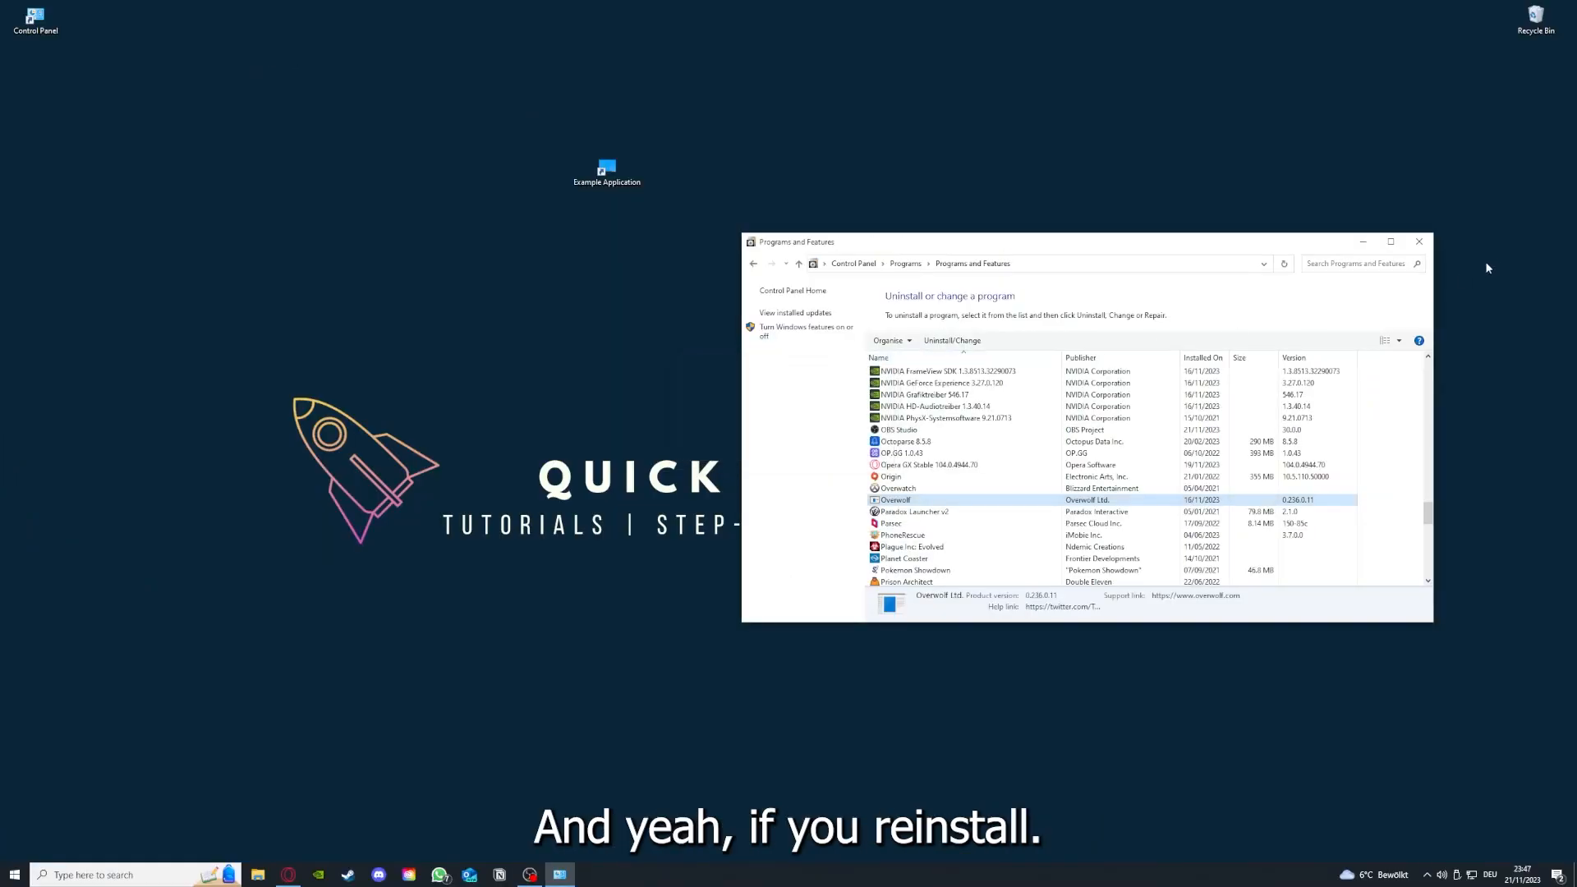
Step: Close the Programs and Features window to reveal the desktop
click(1418, 242)
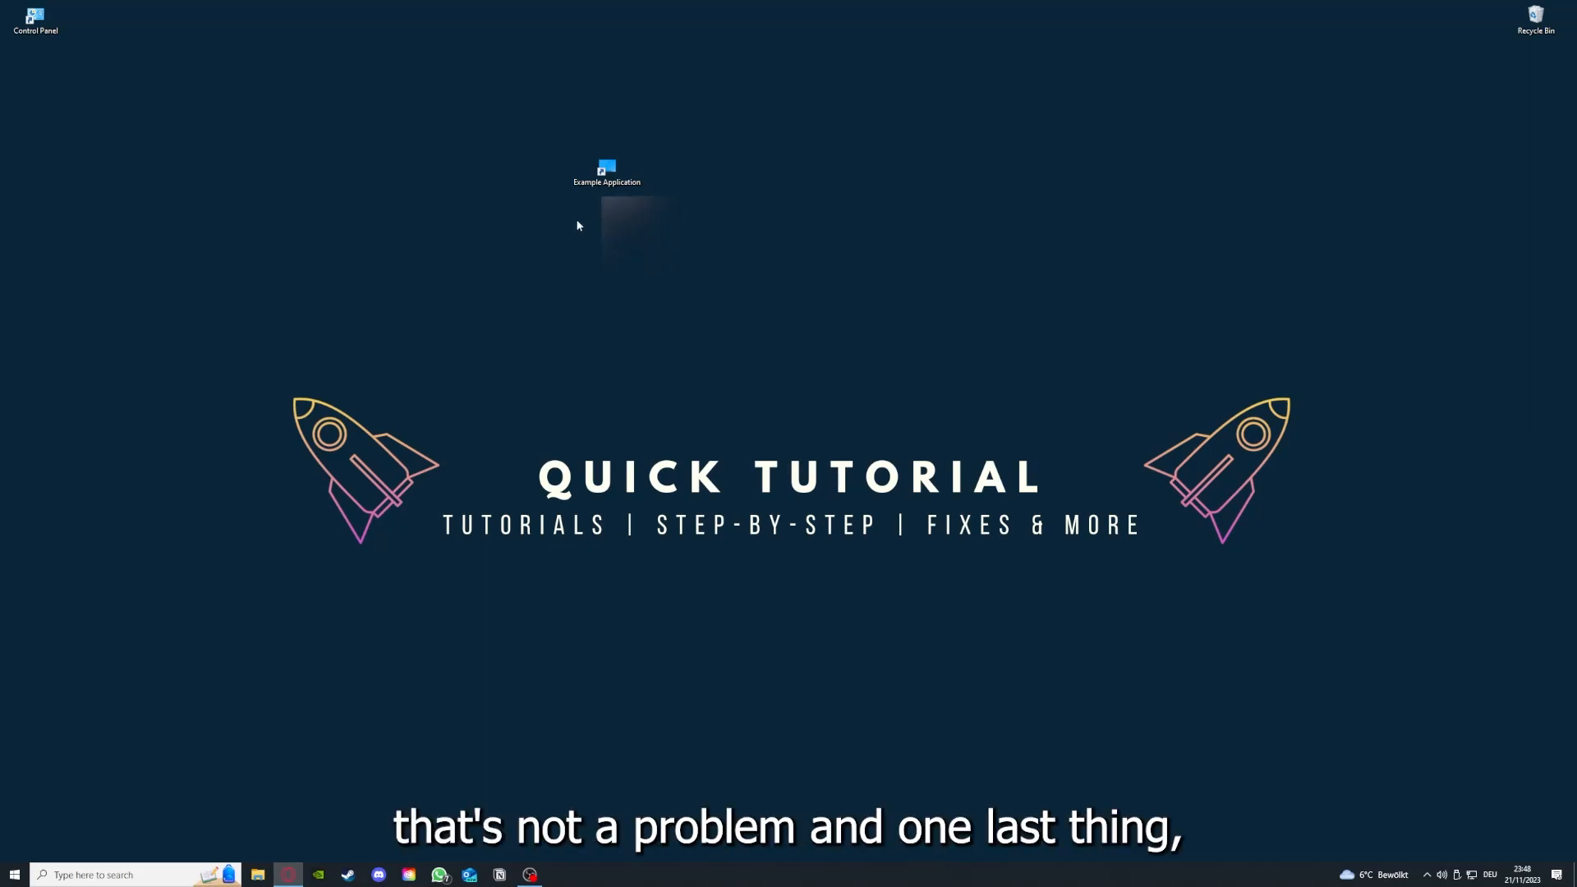
Step: Open the Example Application shortcut's Properties, view Details, then return to the Shortcut tab
right_click(606, 171)
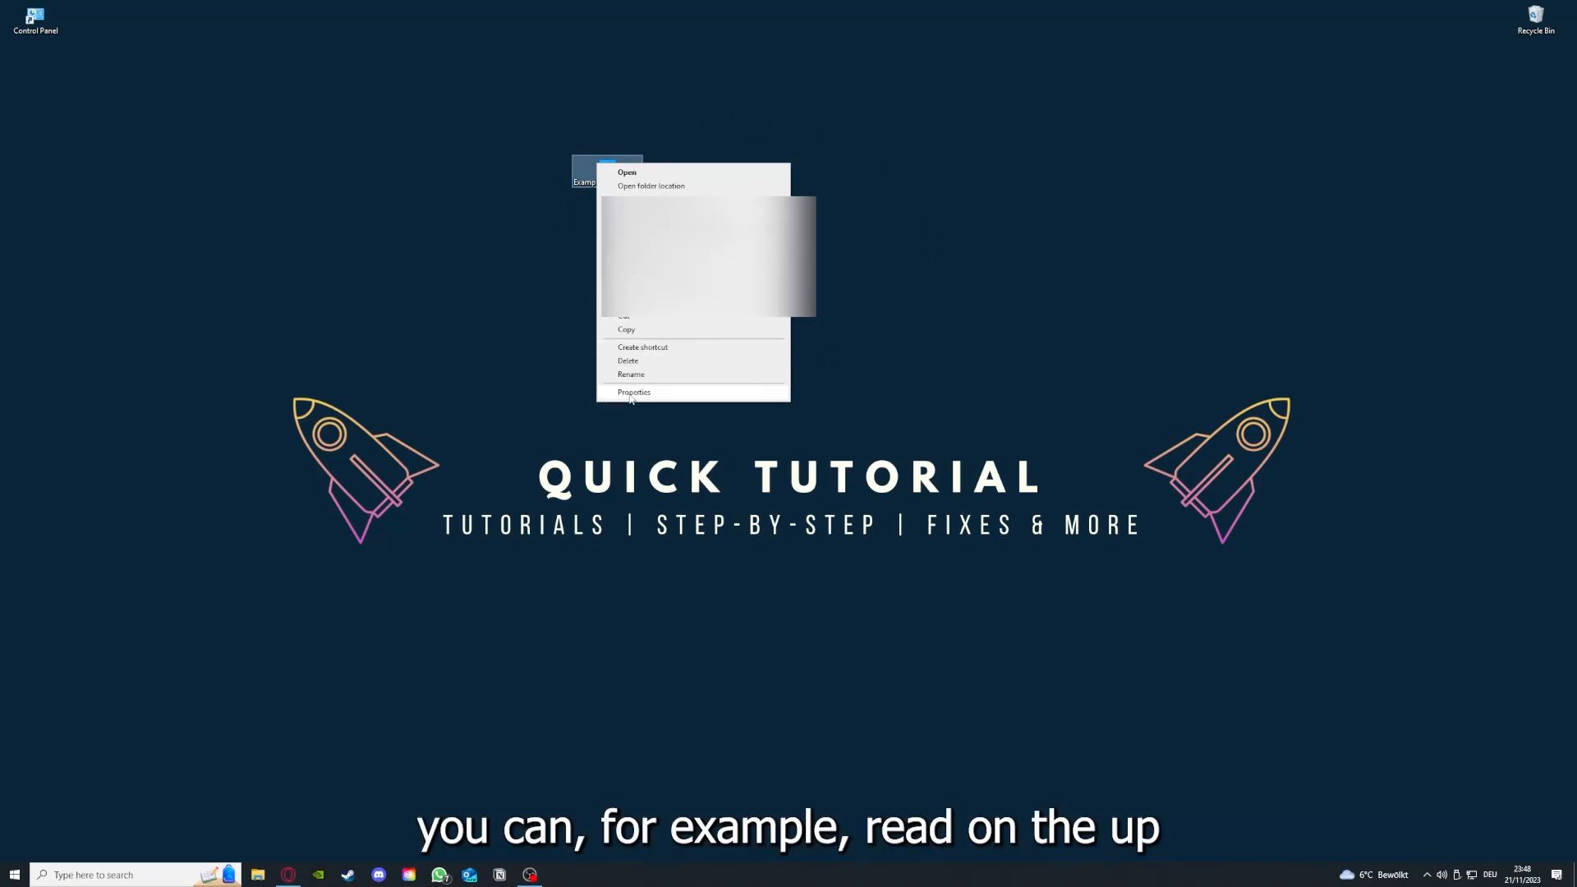
click(633, 391)
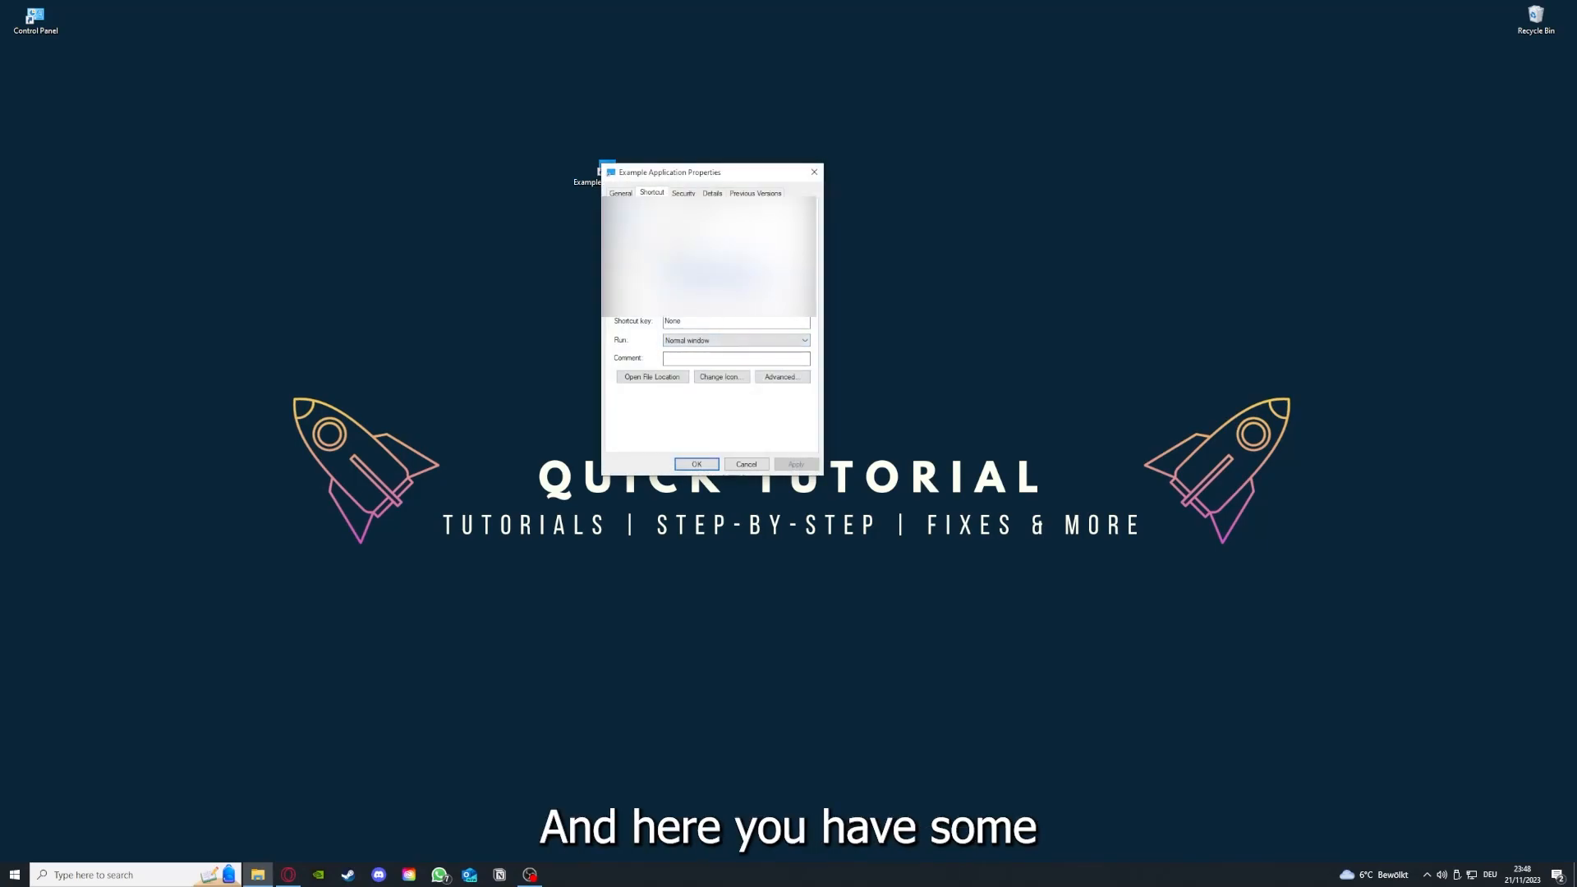
click(710, 192)
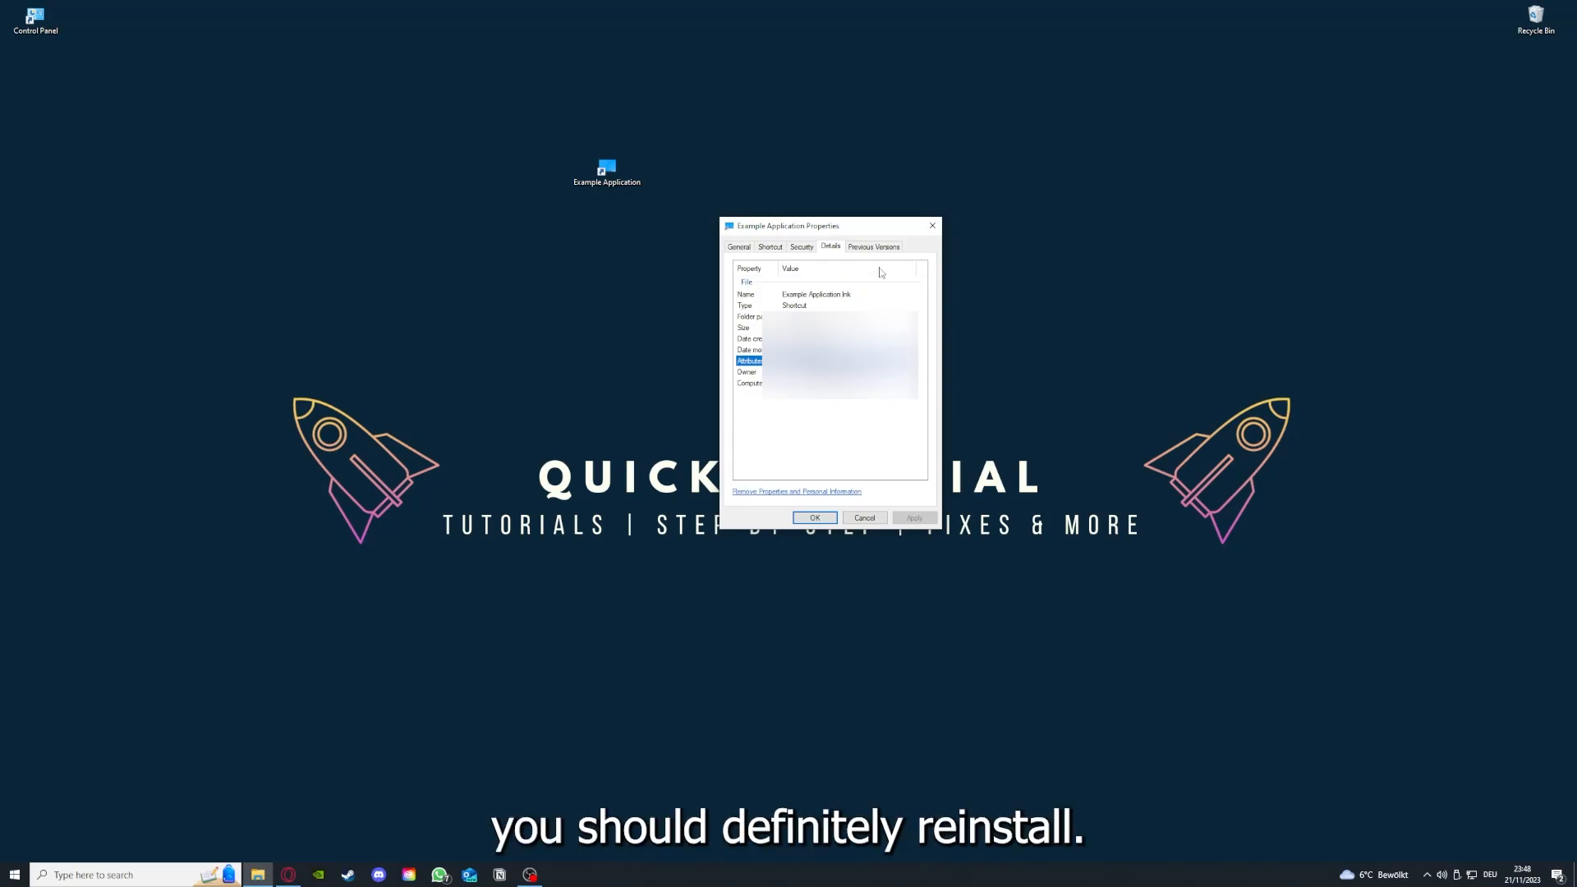
click(769, 247)
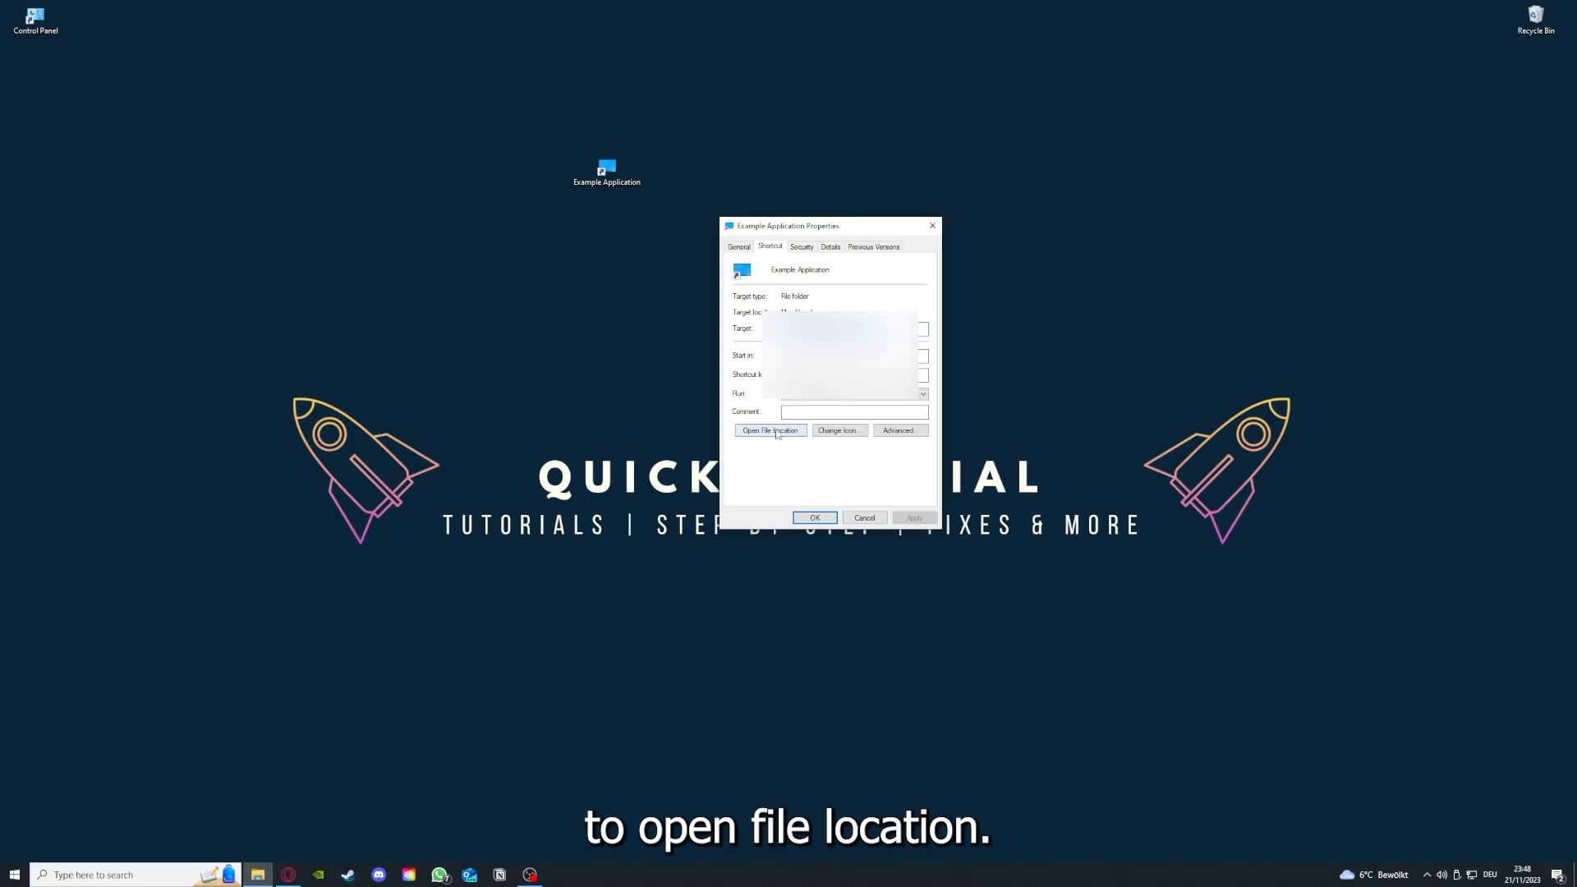
Step: Use Open File Location in the shortcut's Properties dialog
click(771, 431)
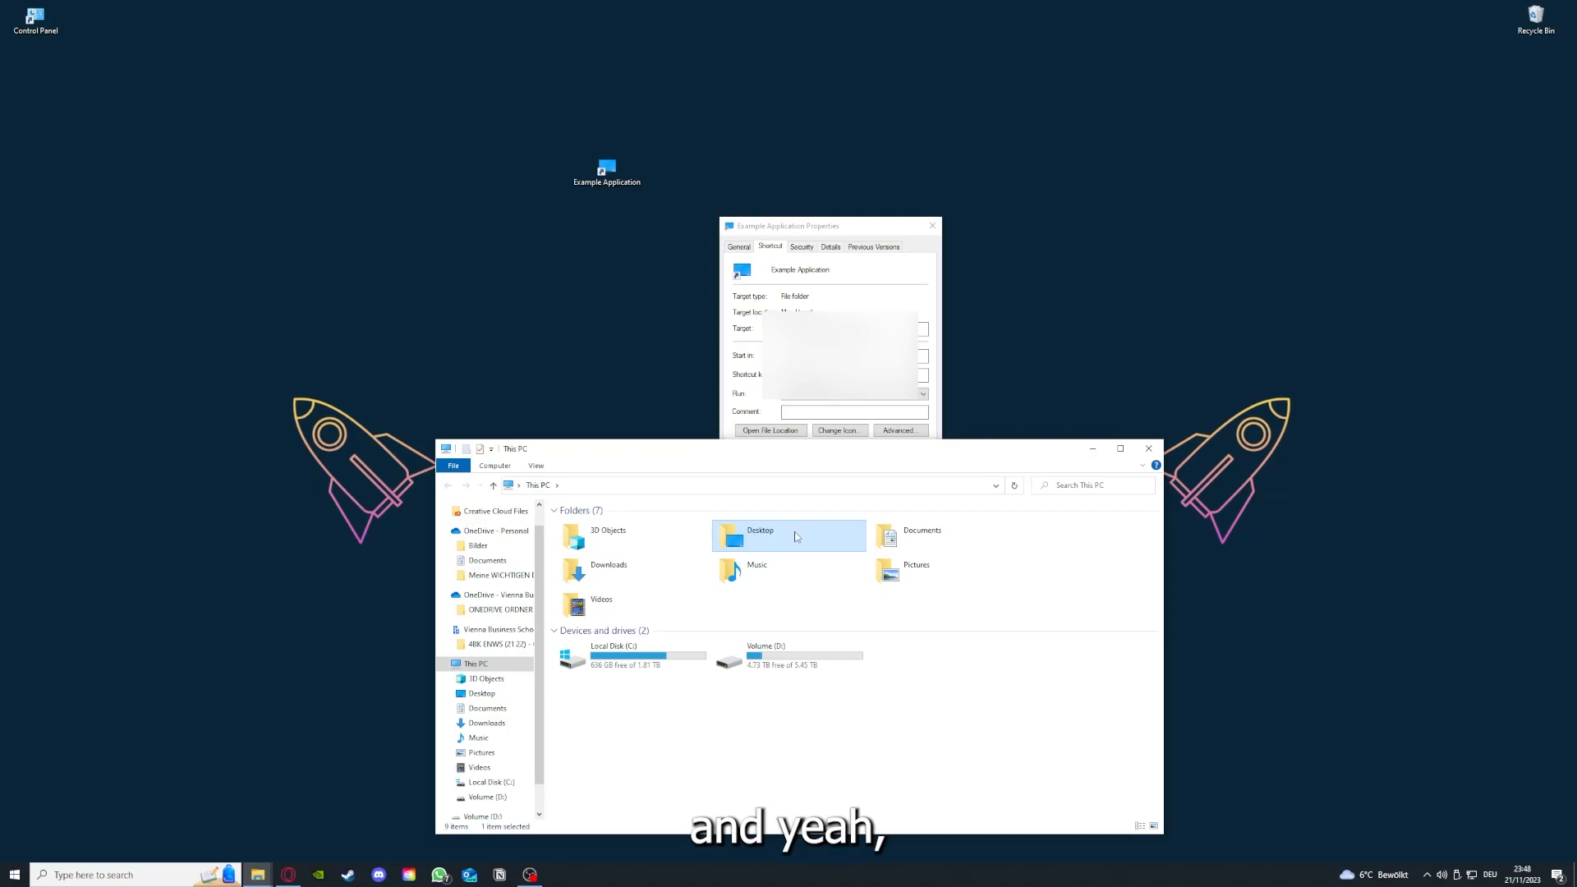
mouse_move(835, 552)
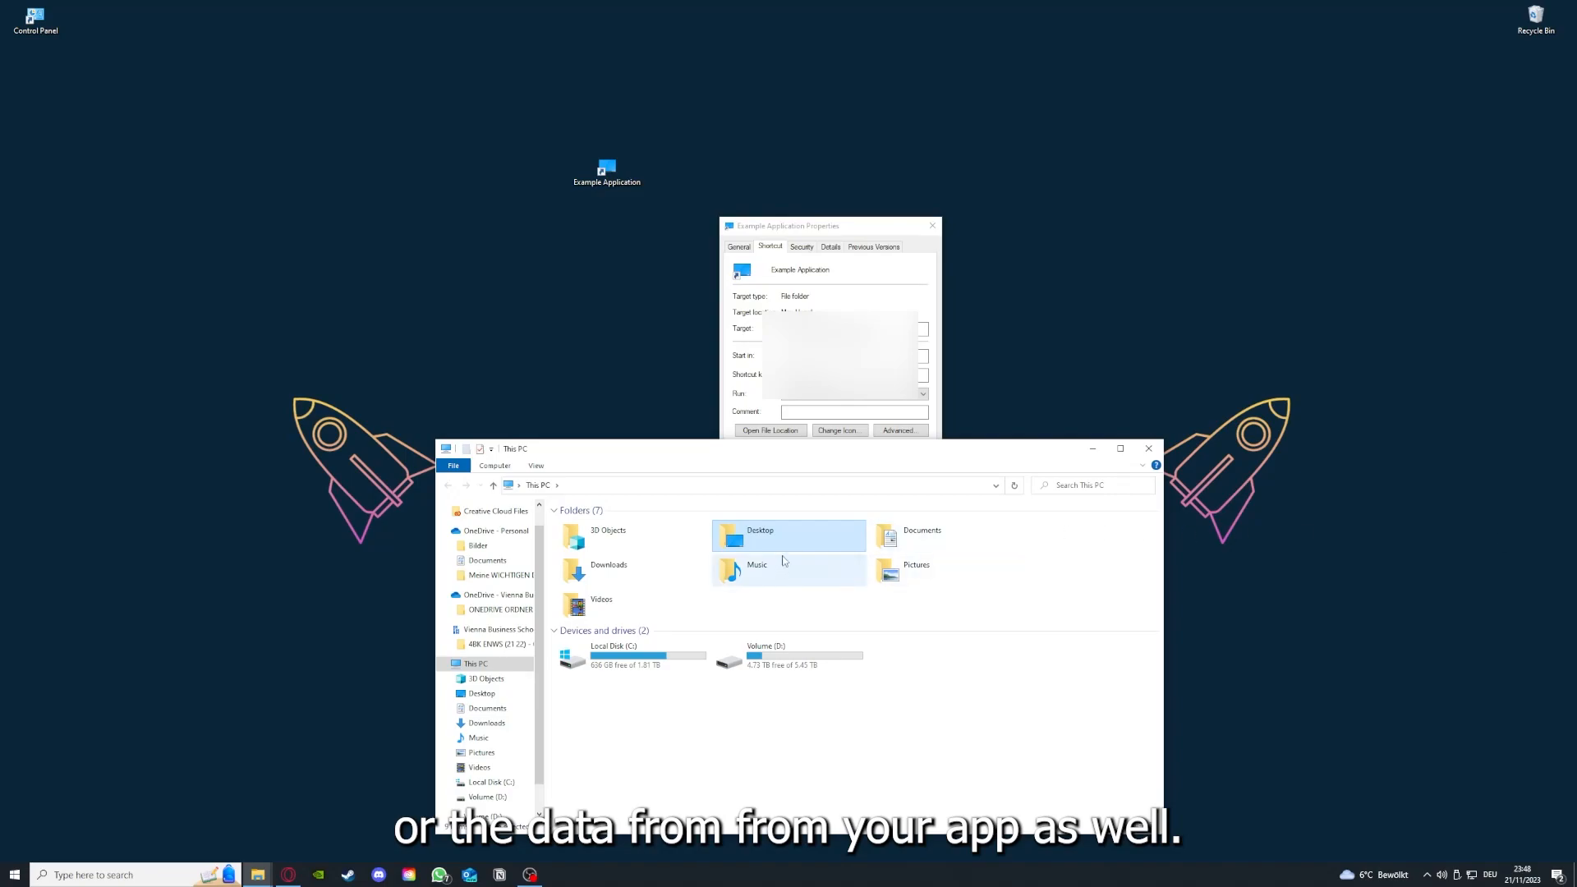
mouse_move(789, 534)
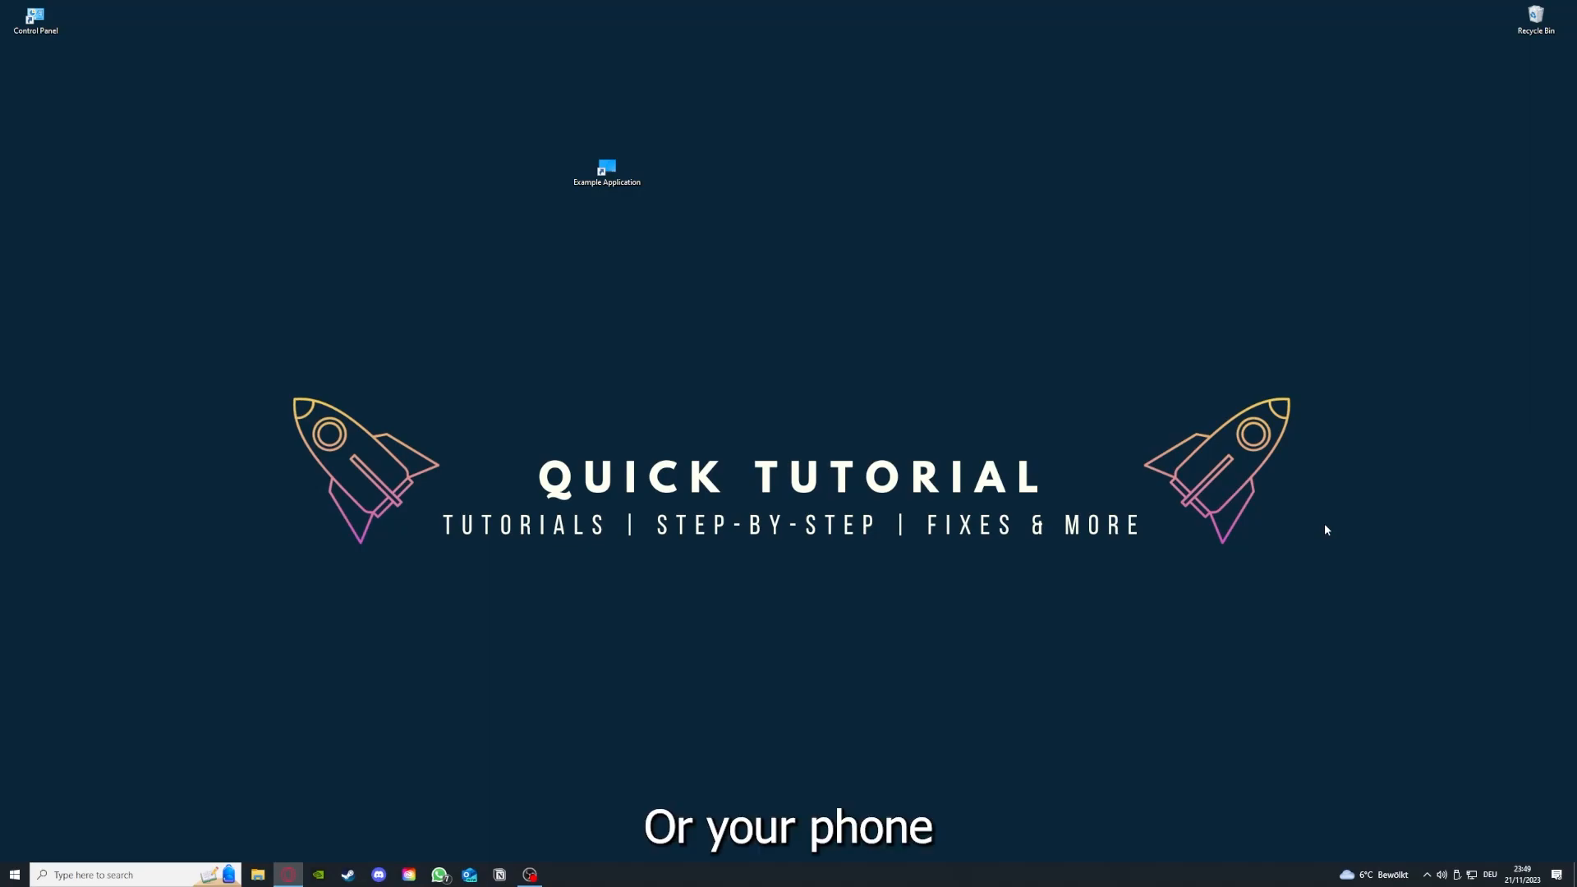
mouse_move(1361, 524)
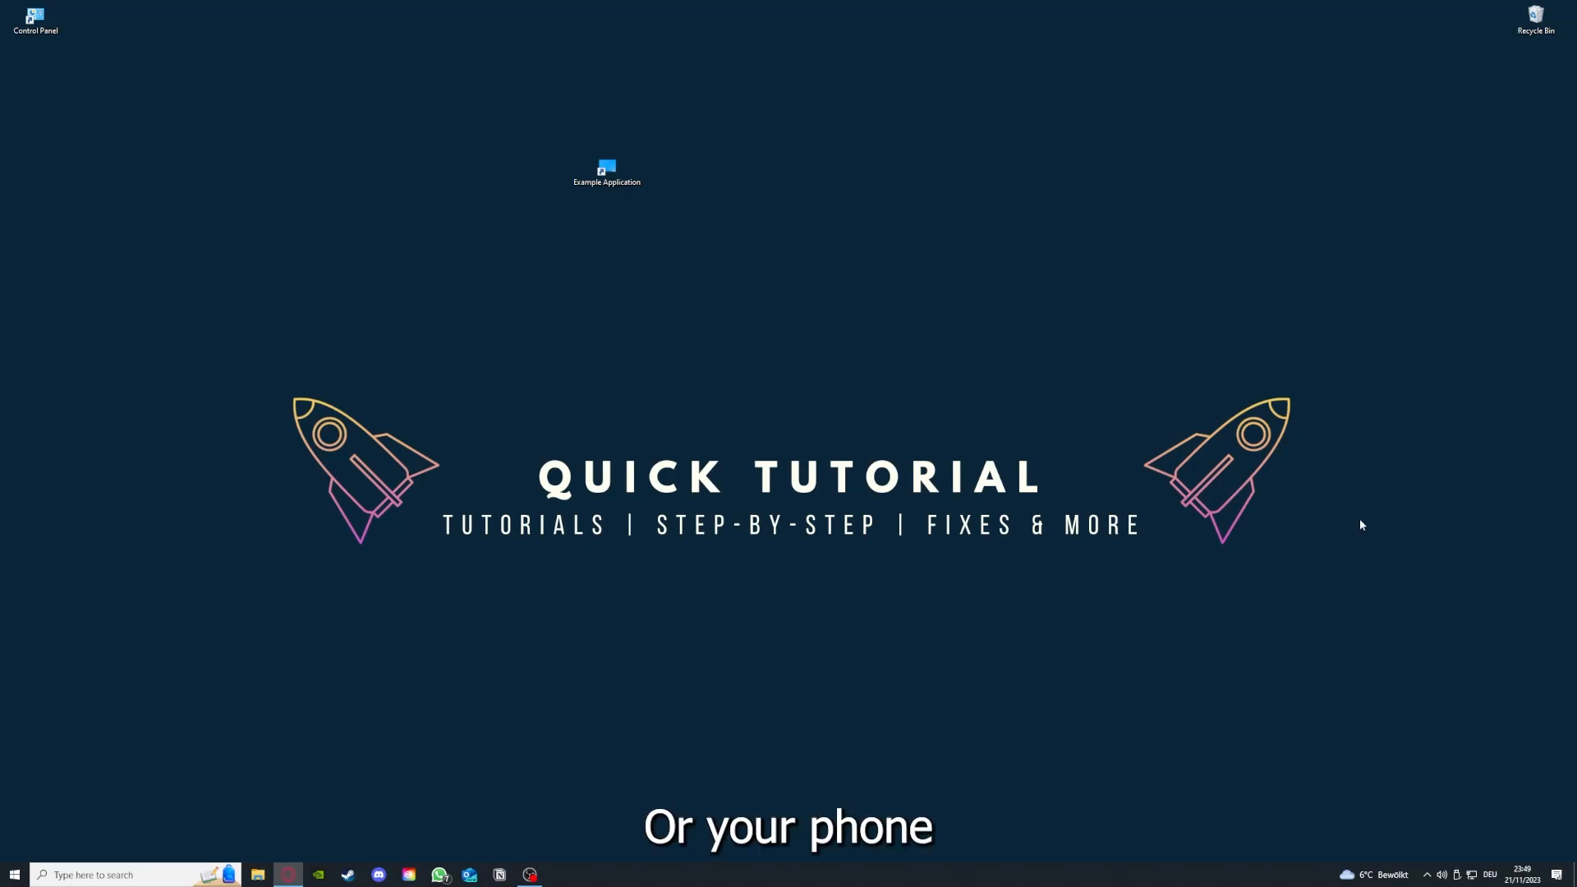
mouse_move(1196, 447)
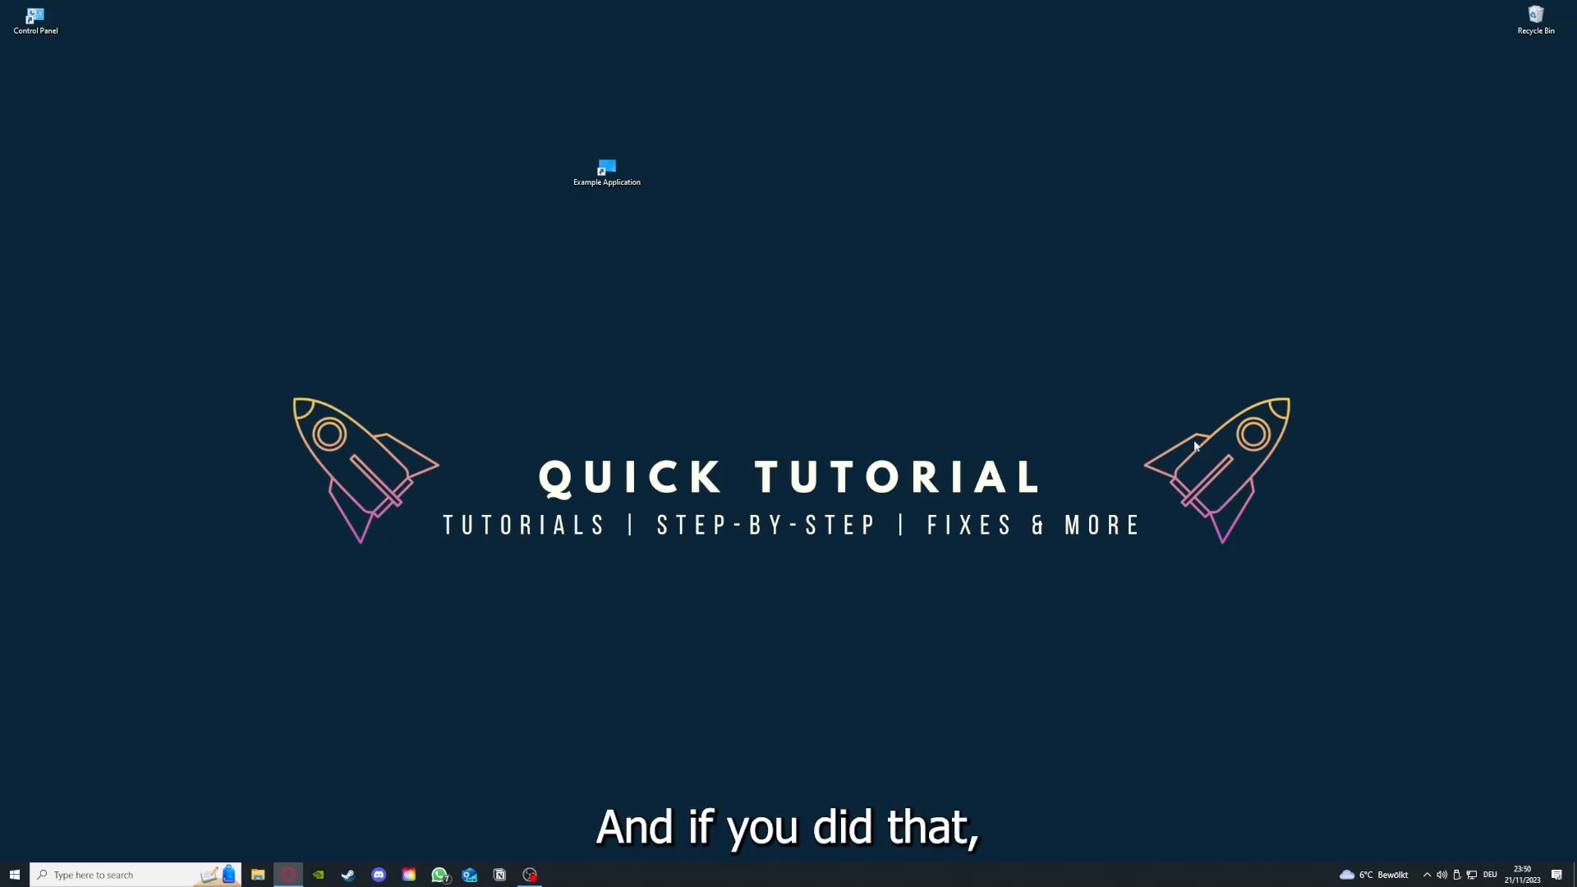
mouse_move(1310, 480)
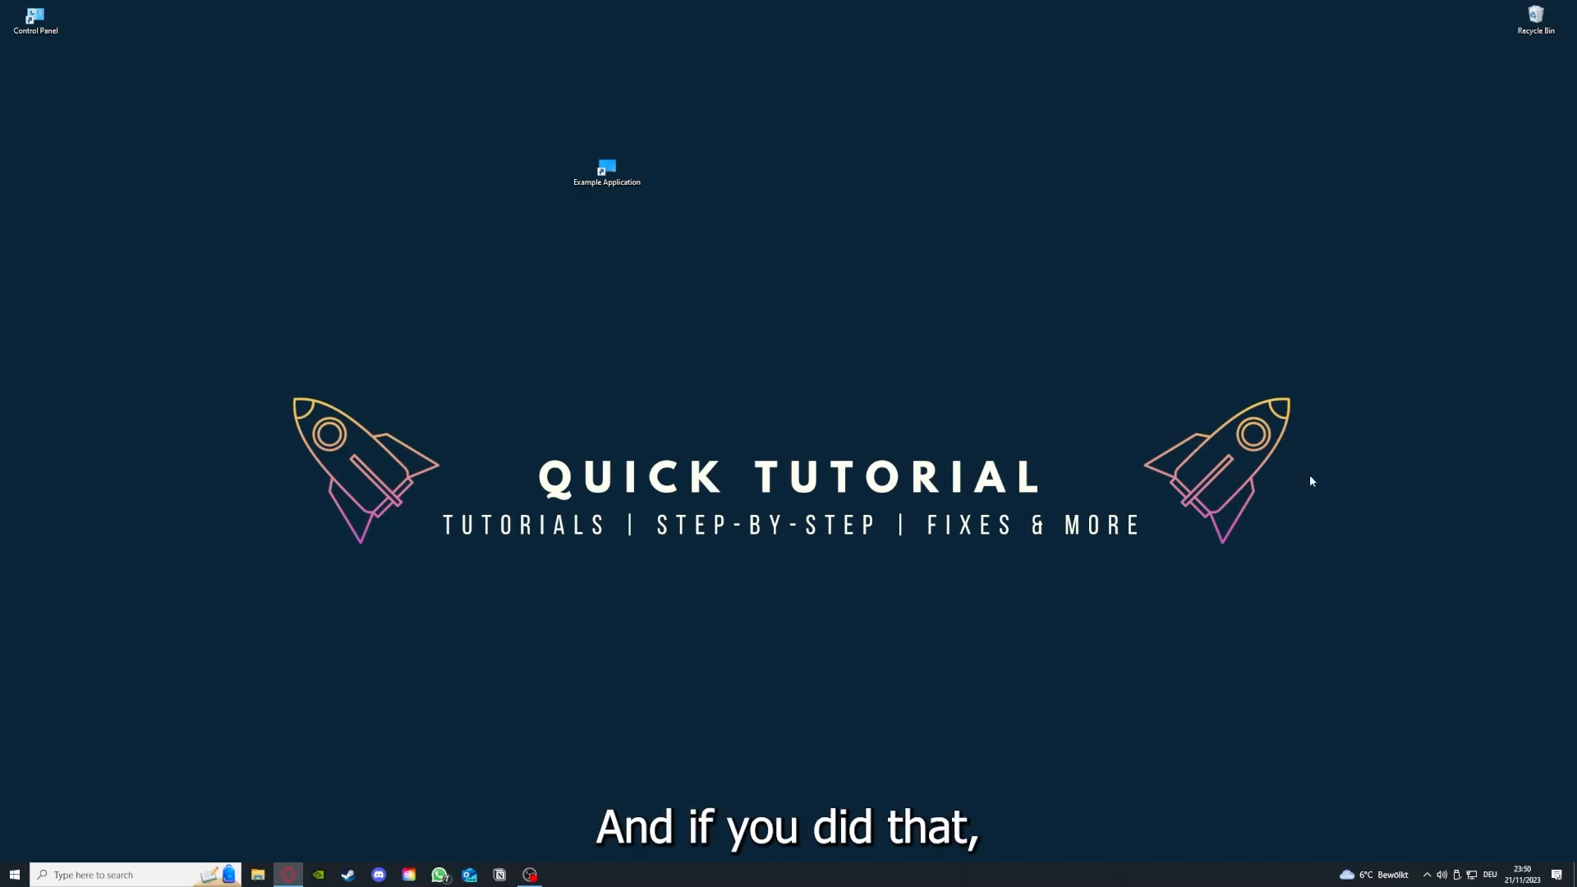
mouse_move(1133, 465)
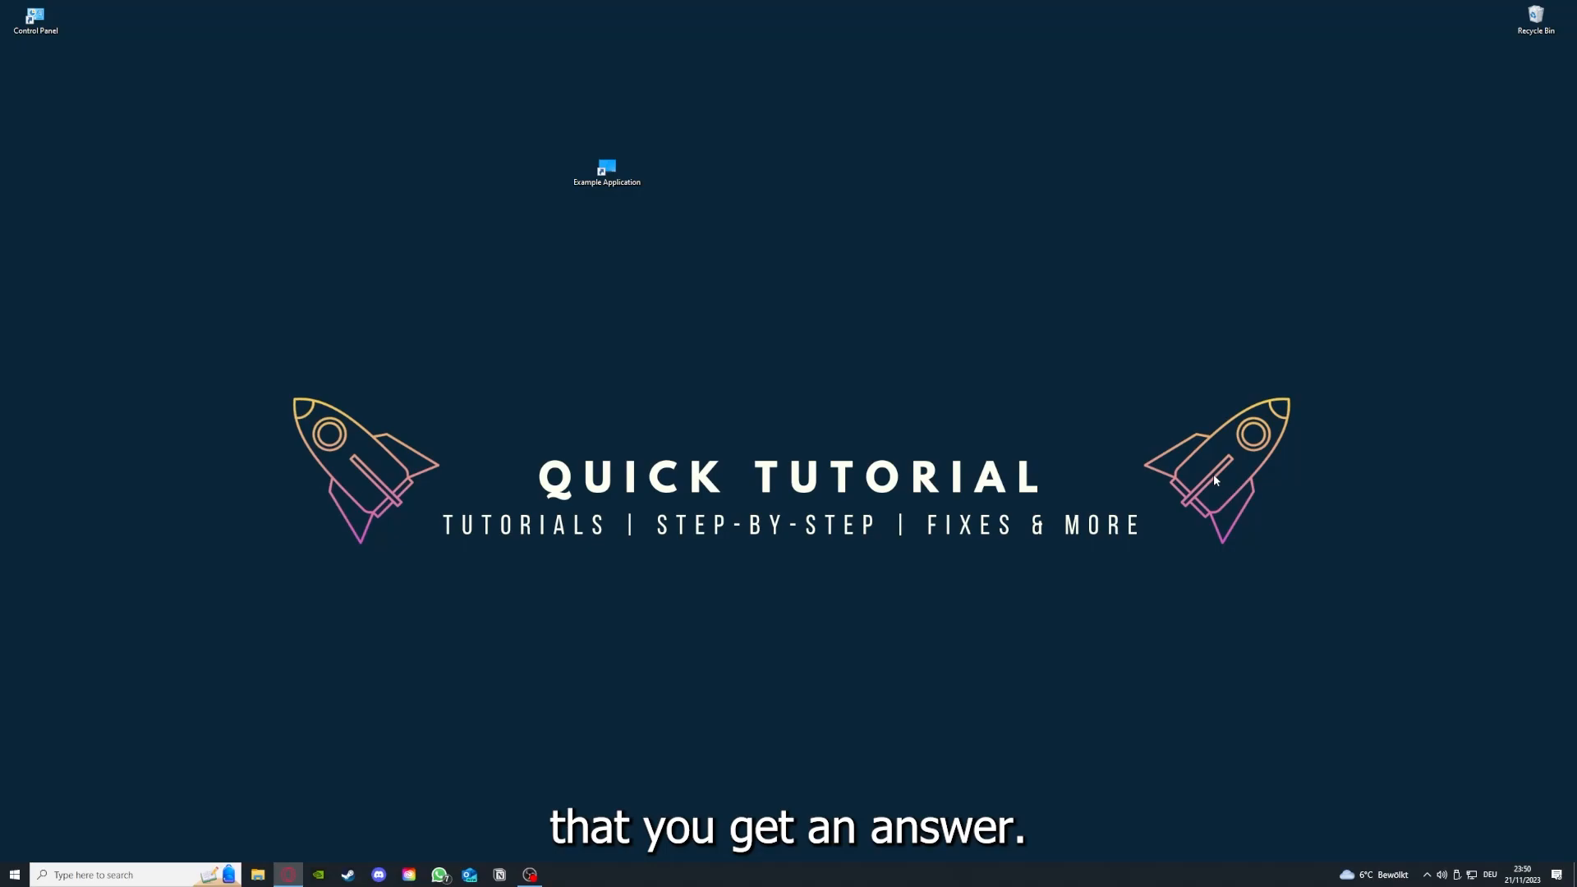
mouse_move(505, 337)
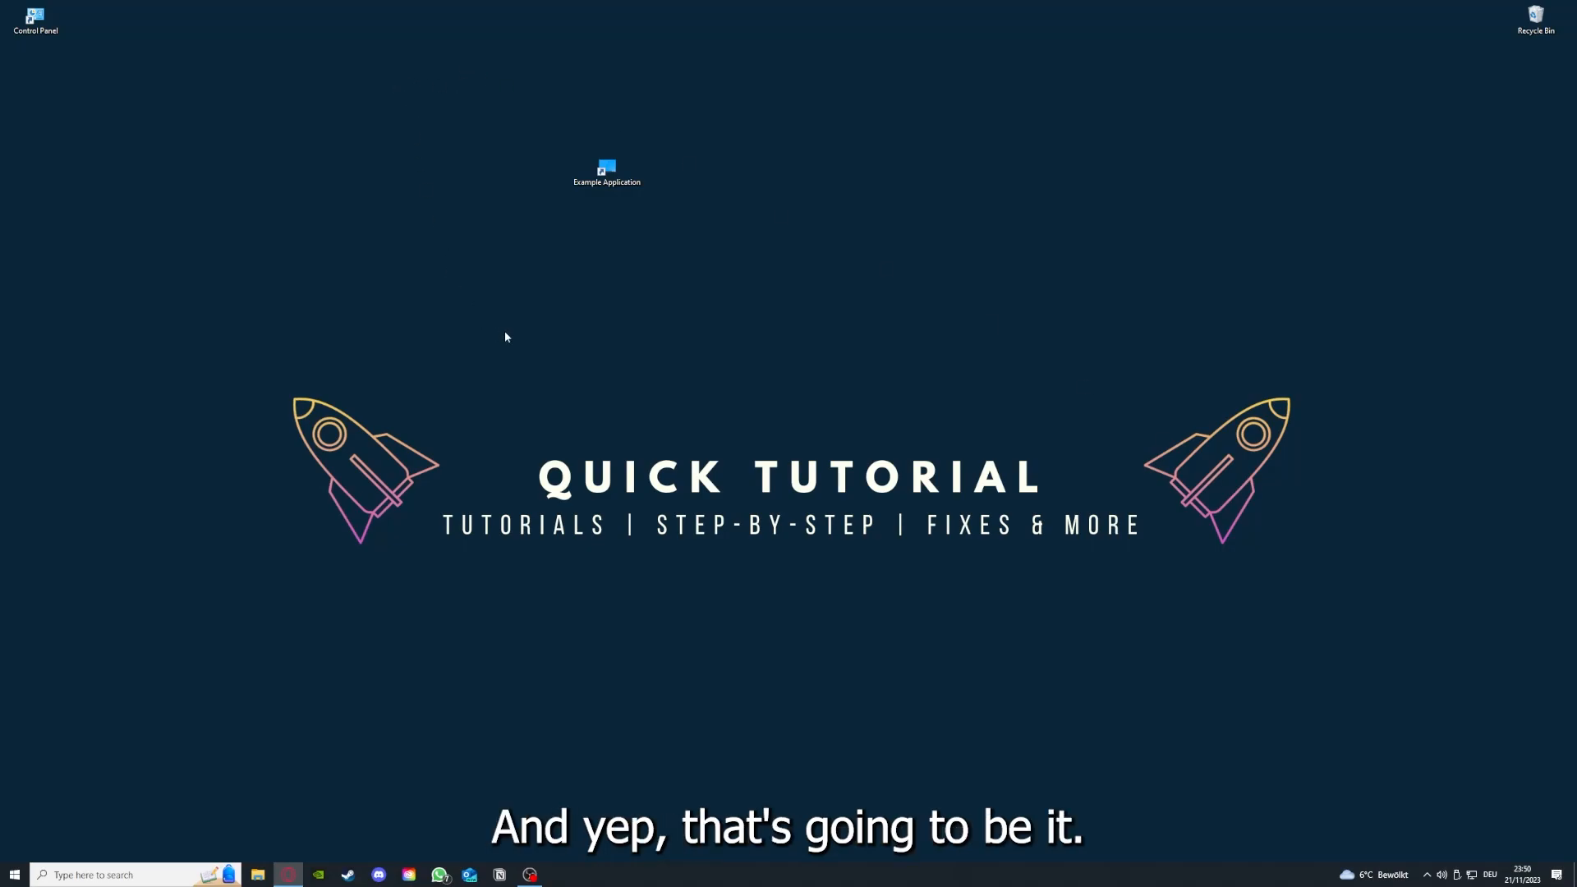
mouse_move(502, 321)
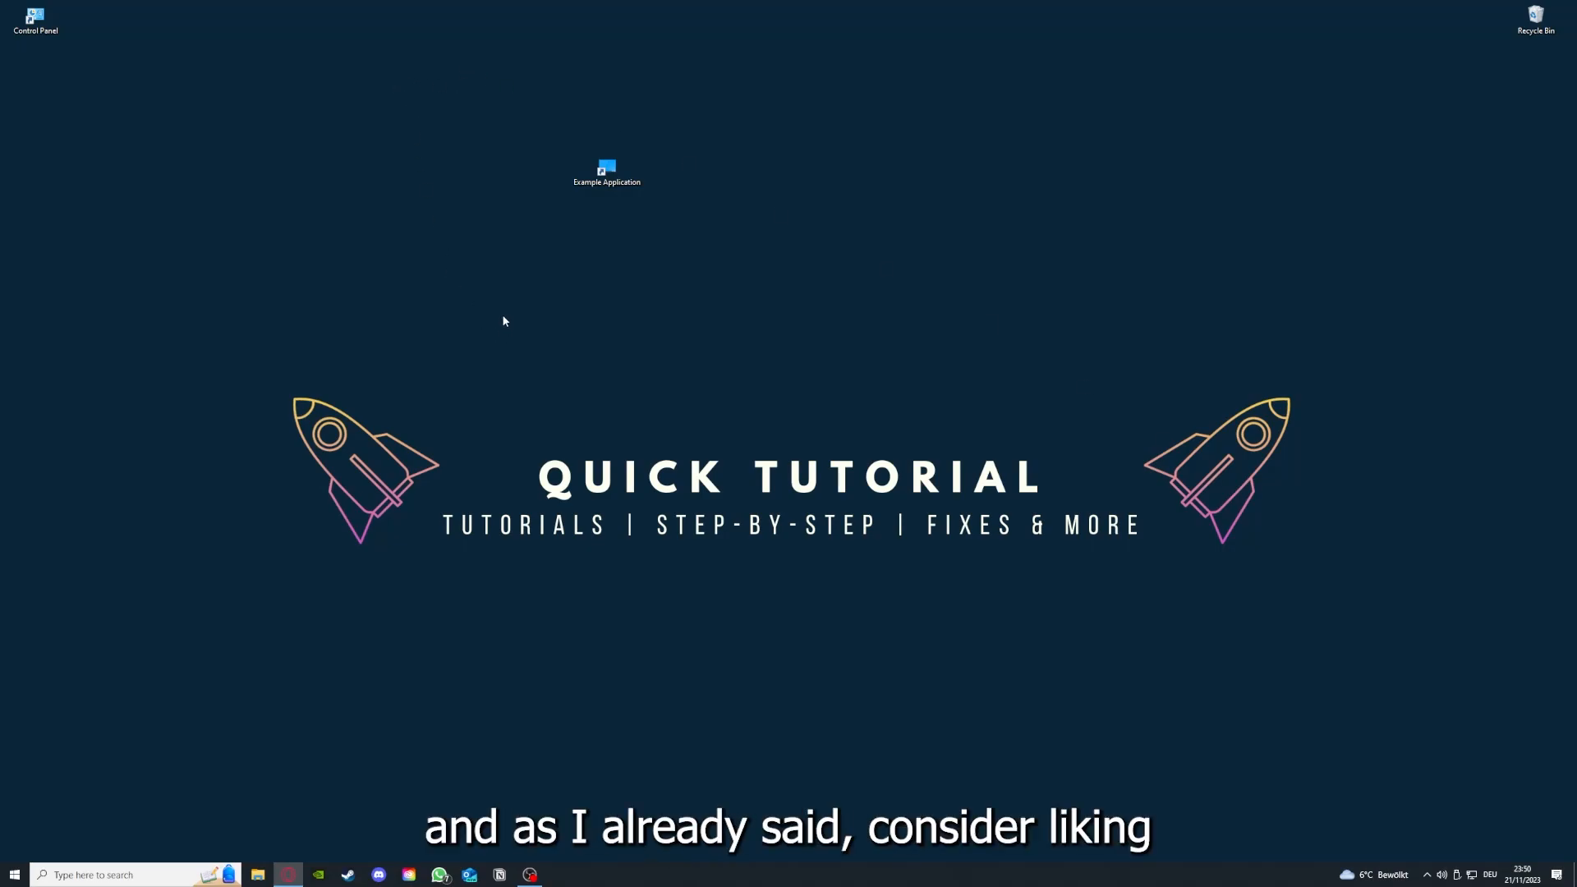